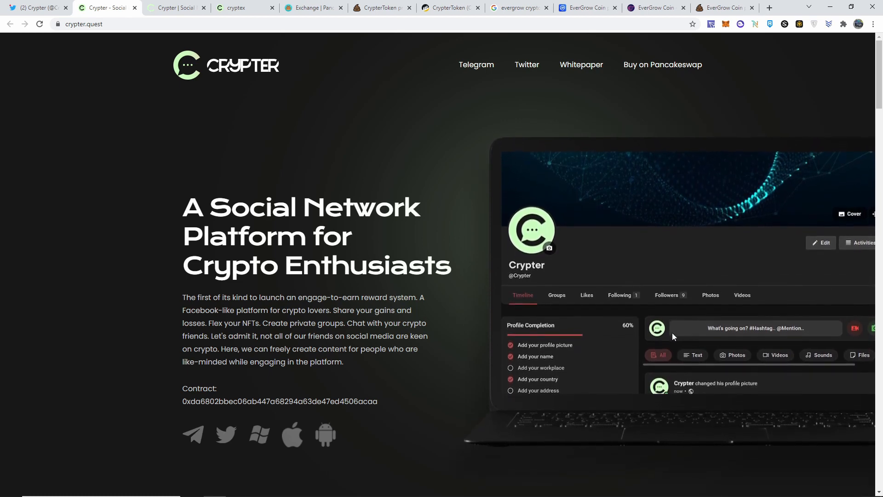
Browse the EverGrow Coin homepage, scrolling through its token overview and reasons to hold
left_click(653, 7)
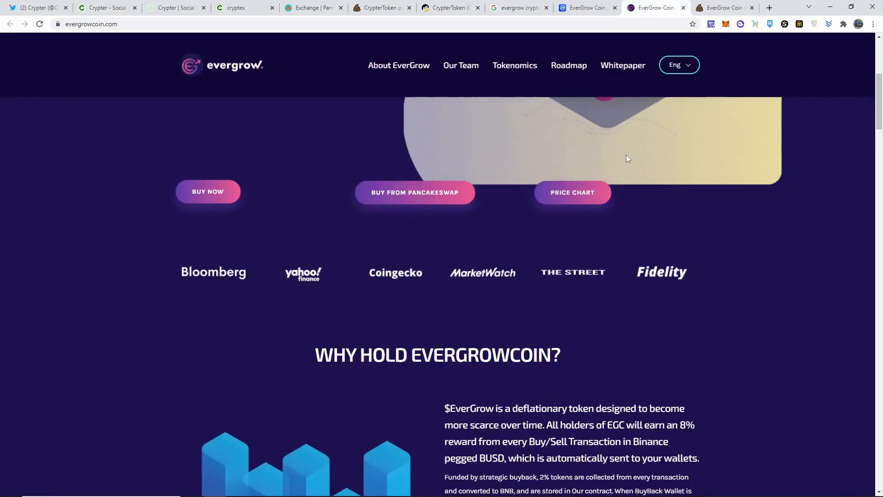
mouse_move(677, 314)
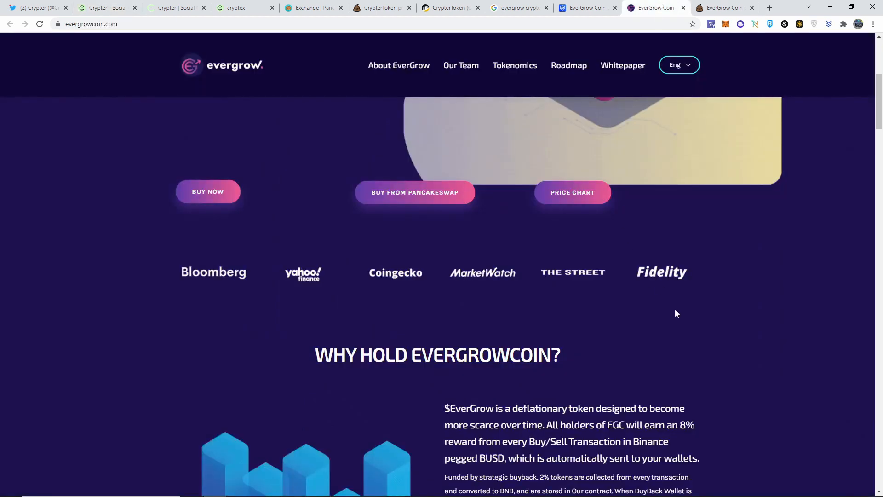
scroll("up", 3)
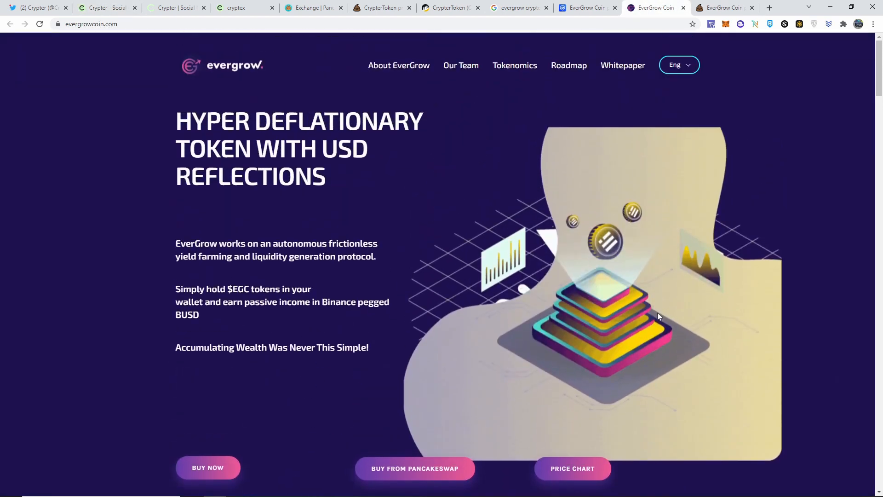
mouse_move(512, 303)
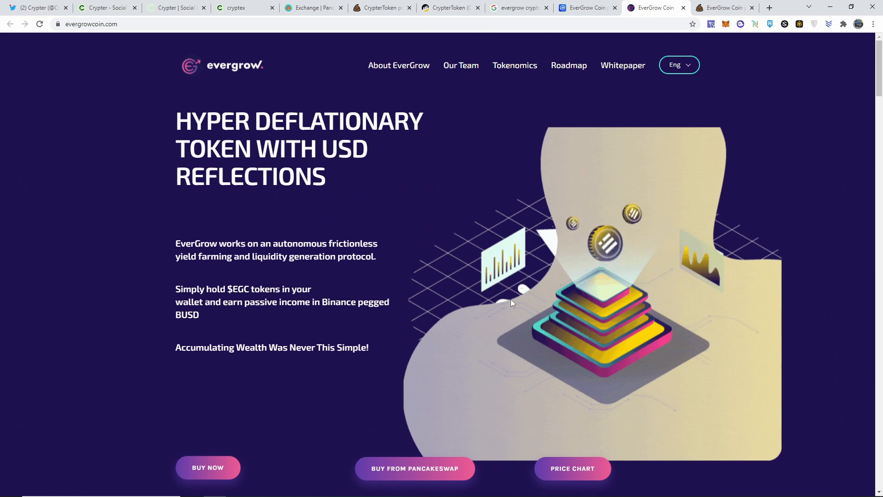
mouse_move(356, 332)
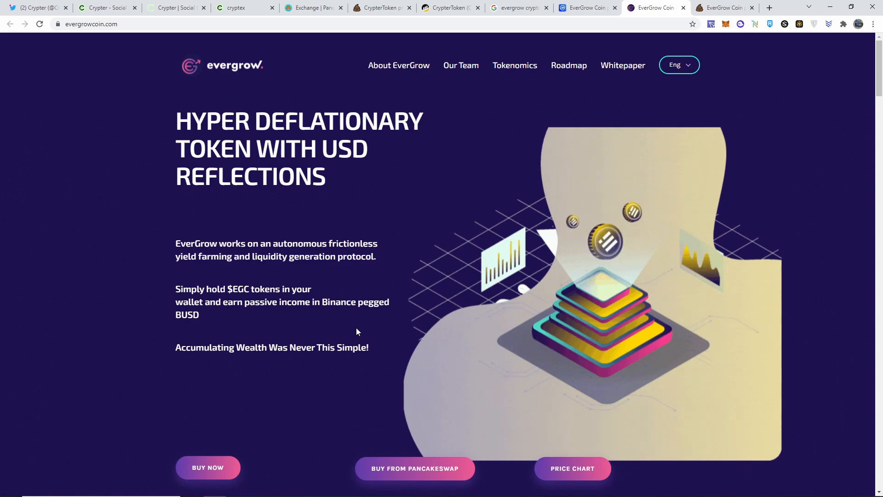
scroll("down", 3)
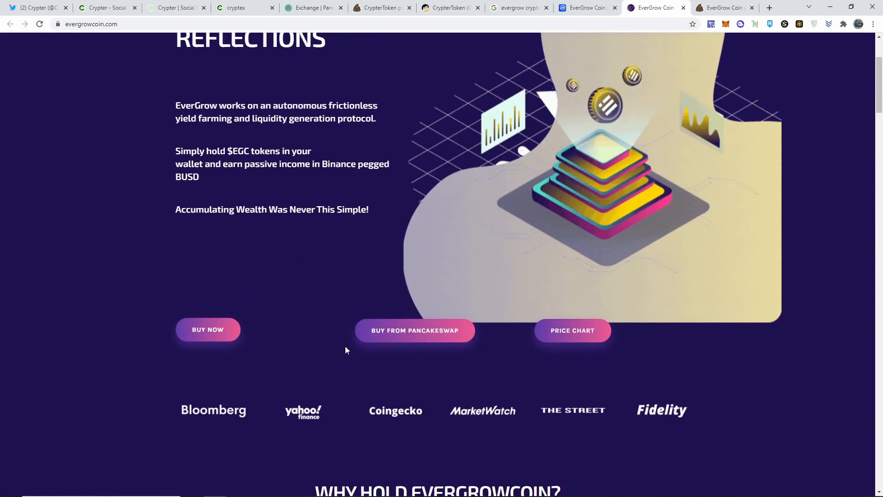
mouse_move(351, 389)
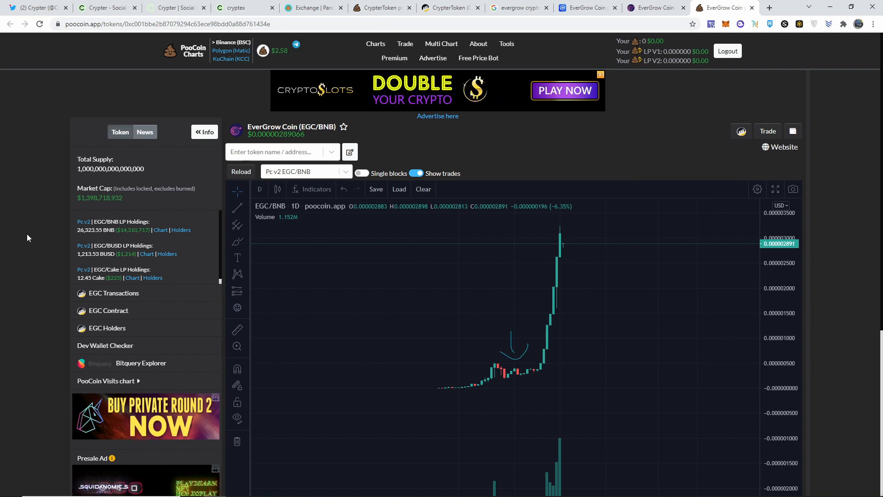
Scroll down the PooCoin EGC/BNB chart page to review recent token transactions
scroll("down", 3)
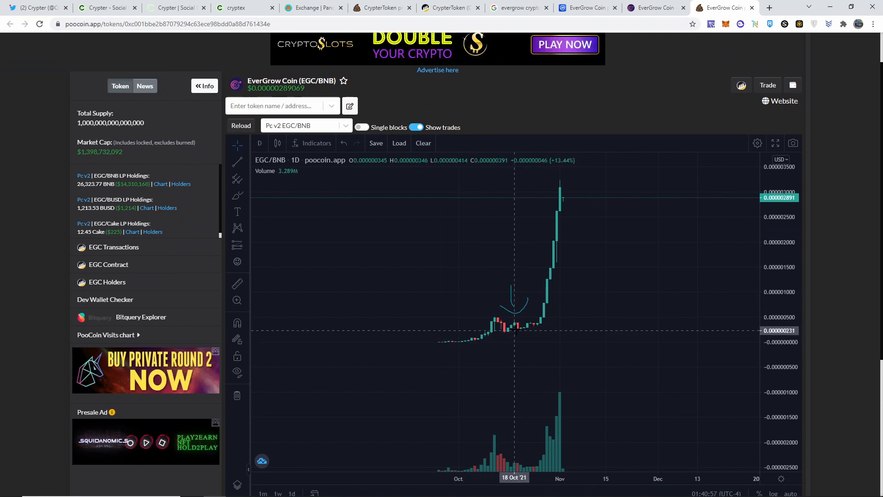
mouse_move(504, 335)
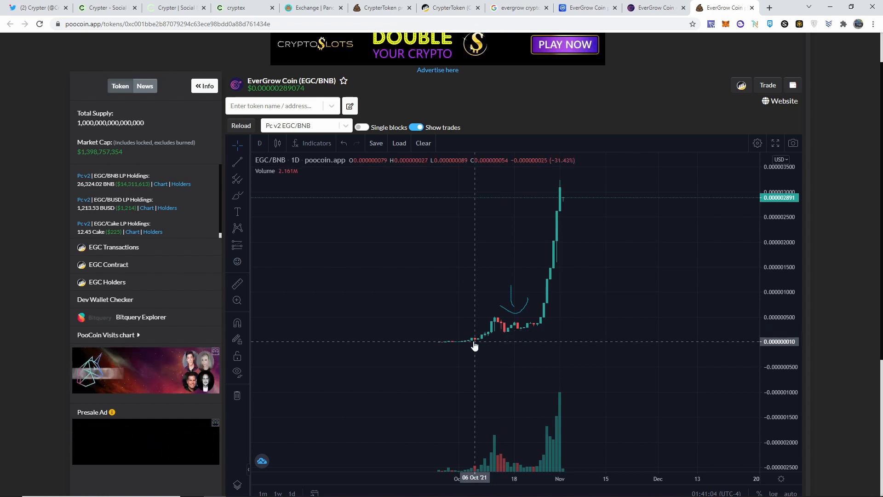
mouse_move(469, 343)
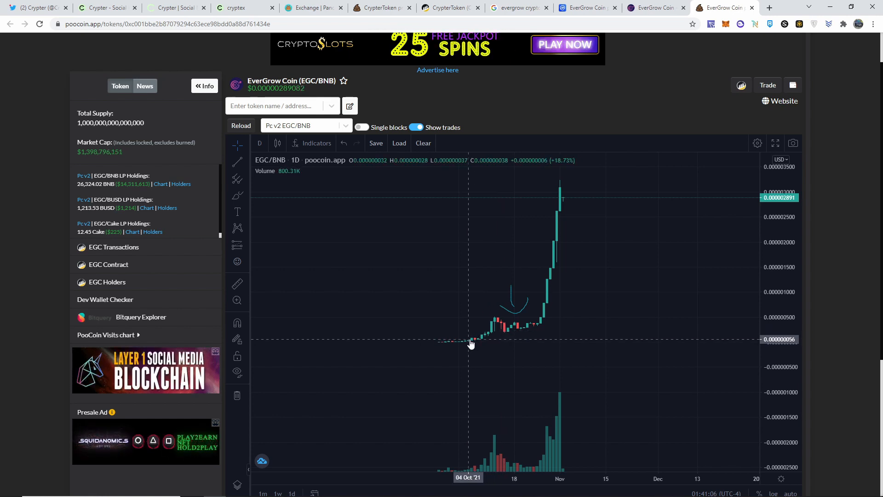
mouse_move(561, 203)
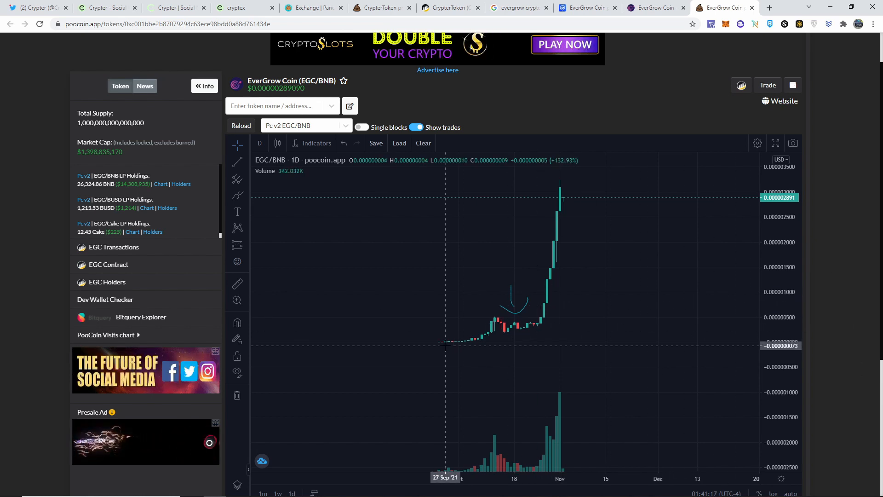
mouse_move(443, 347)
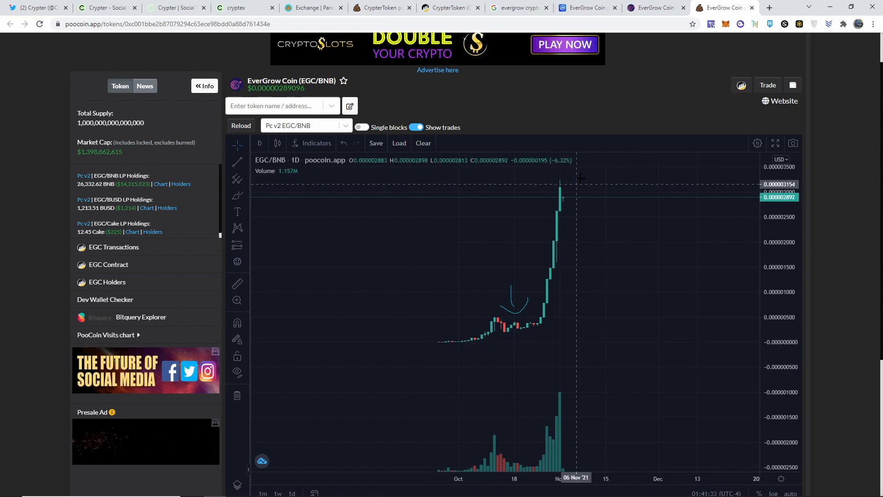
scroll("down", 3)
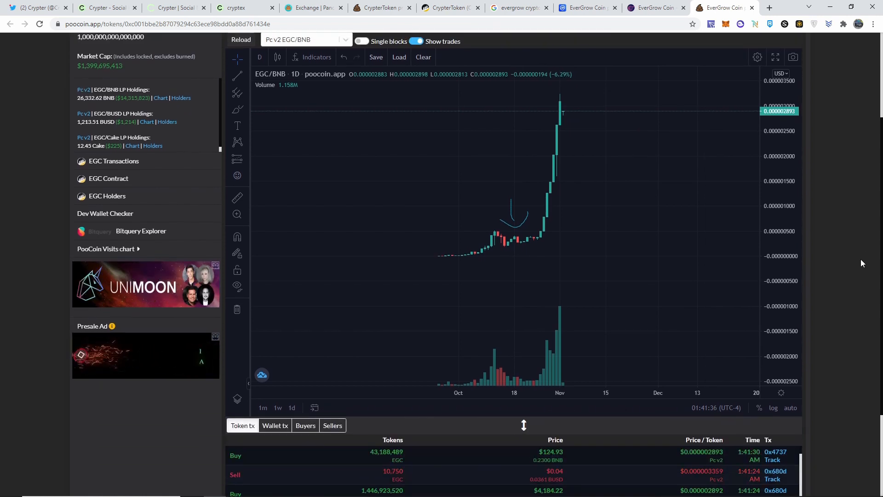
scroll("down", 3)
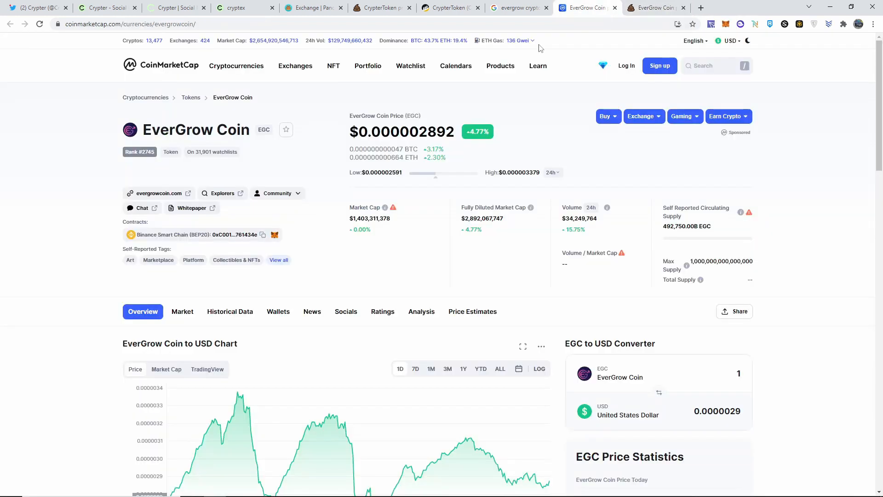
Close the CoinMarketCap EverGrow Coin tab and switch to the crypter.quest homepage
left_click(674, 7)
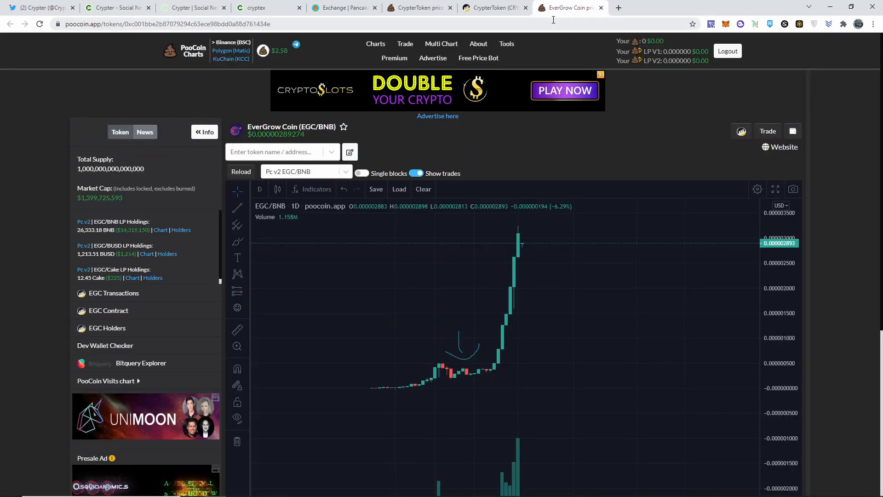
left_click(144, 7)
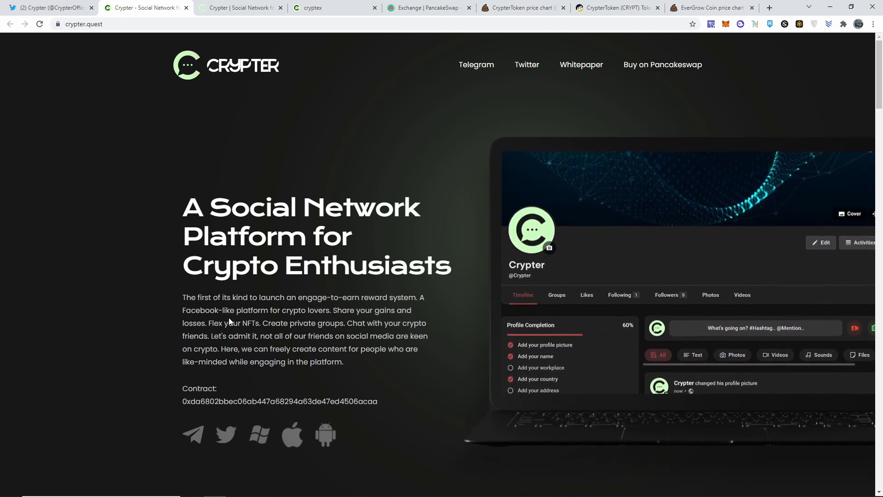
scroll("down", 3)
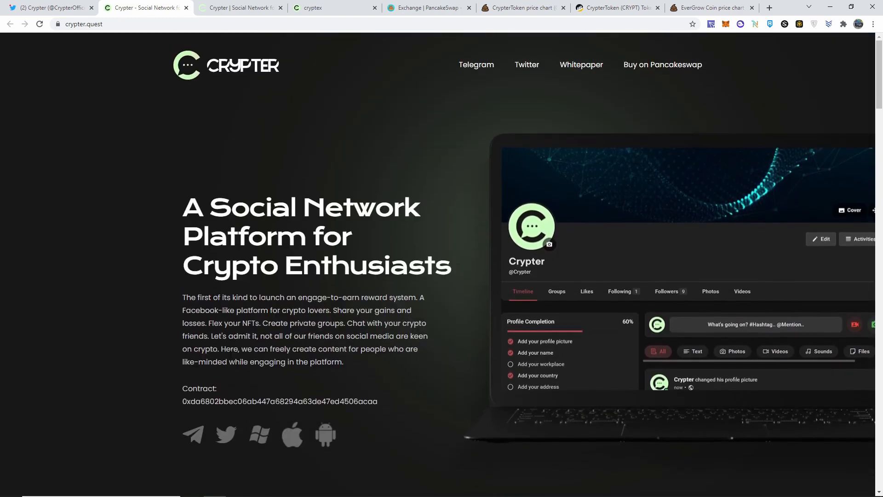
scroll("down", 3)
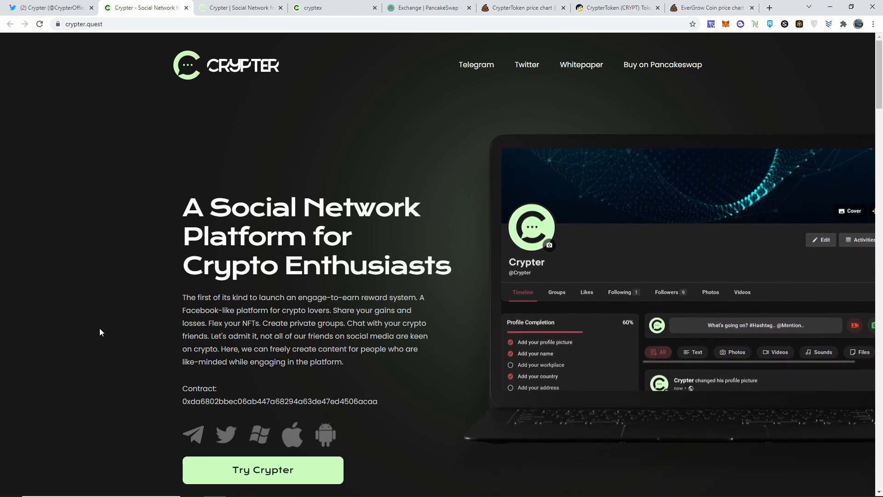
scroll("down", 3)
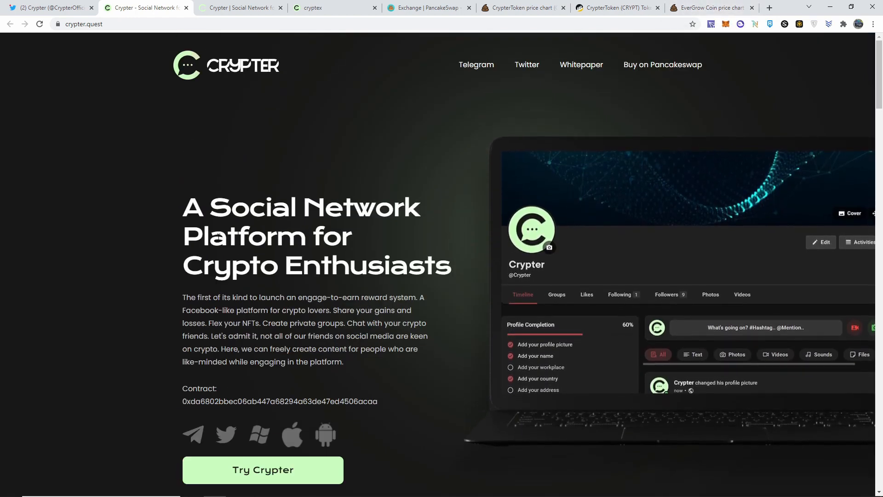
scroll("down", 3)
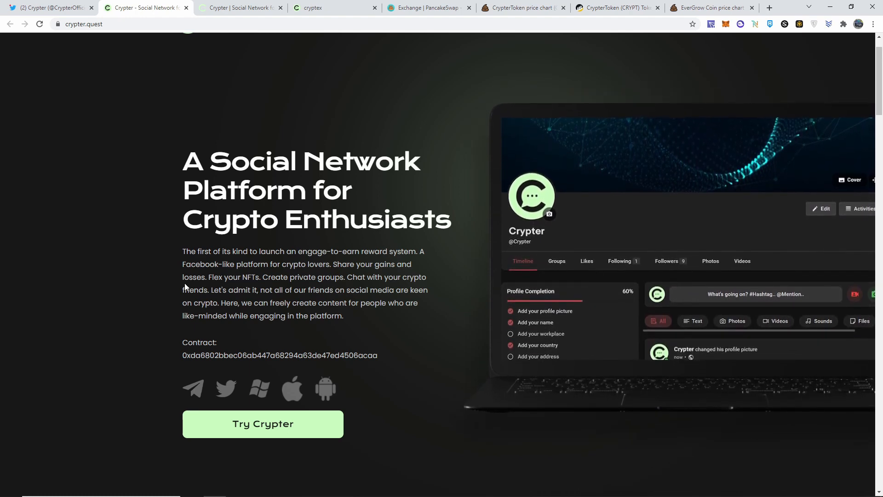
scroll("down", 3)
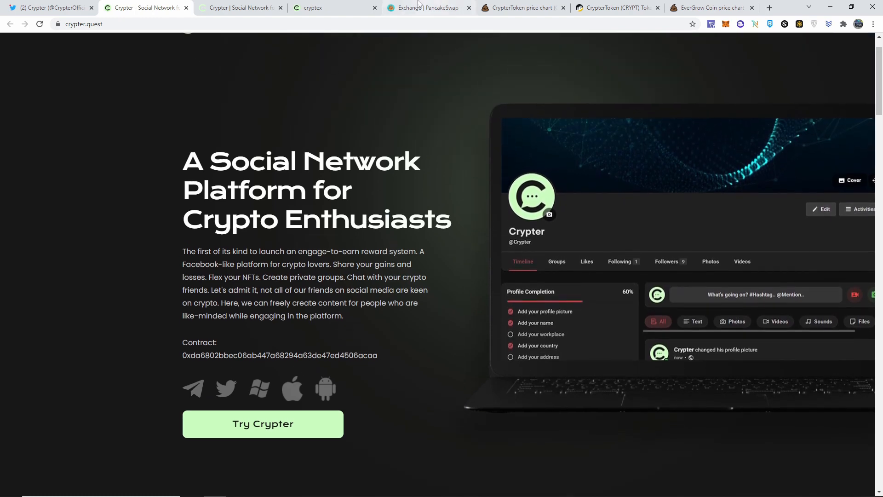
Review the CrypterToken recent transfers on BscScan
left_click(616, 8)
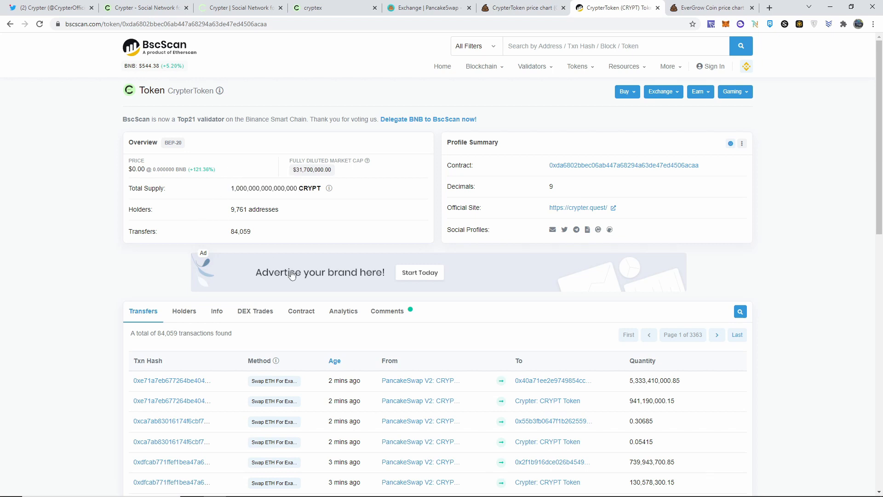
mouse_move(452, 323)
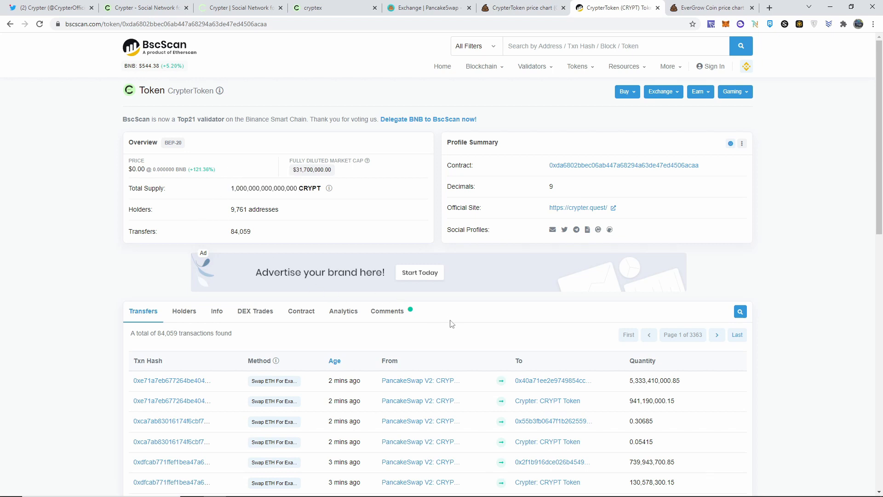
mouse_move(486, 329)
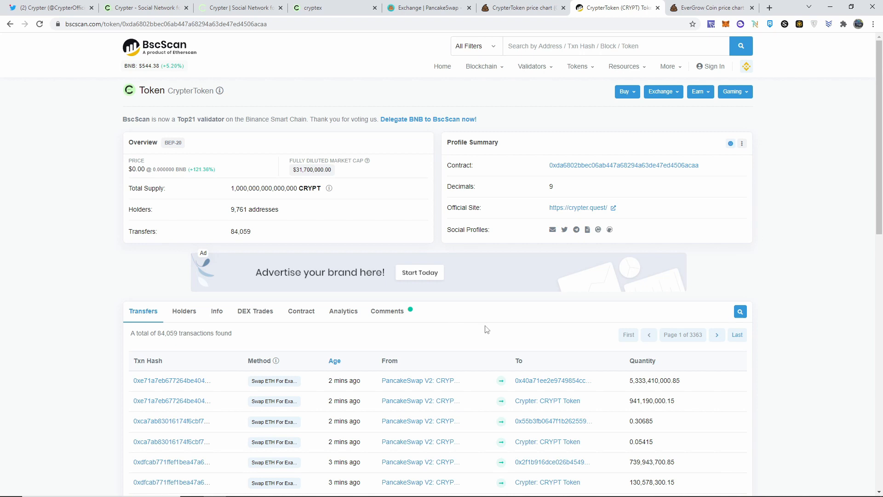
scroll("down", 3)
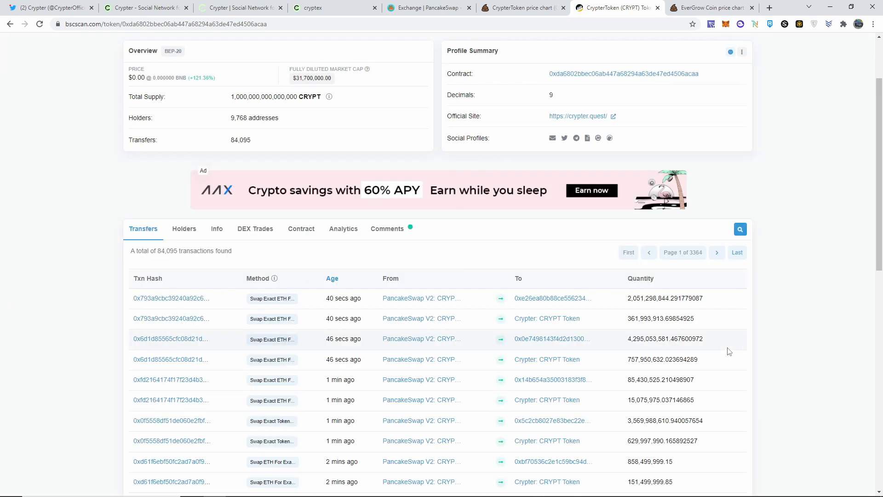
scroll("down", 3)
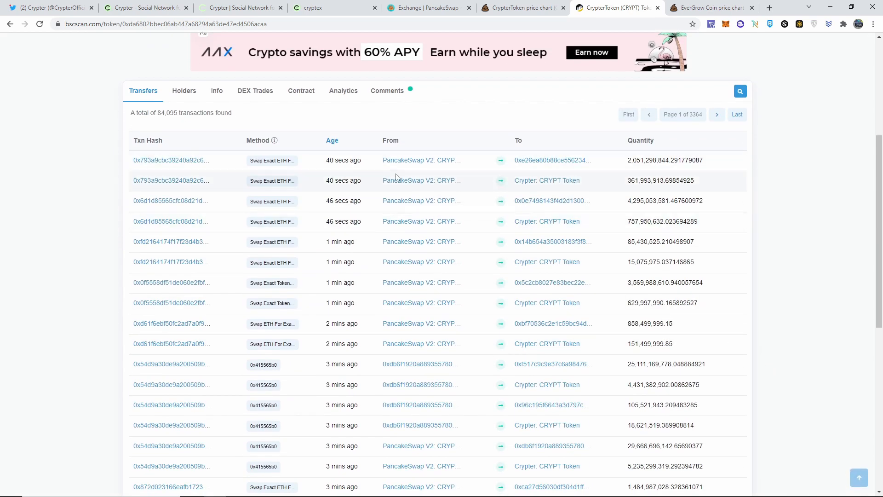
scroll("up", 3)
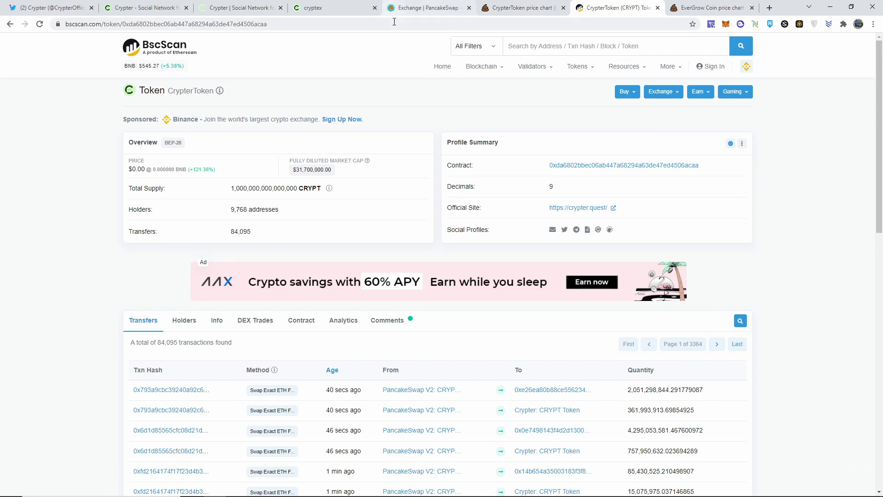
Switch through the PancakeSwap and crypter.quest tabs to the crypter.gg news feed
left_click(428, 8)
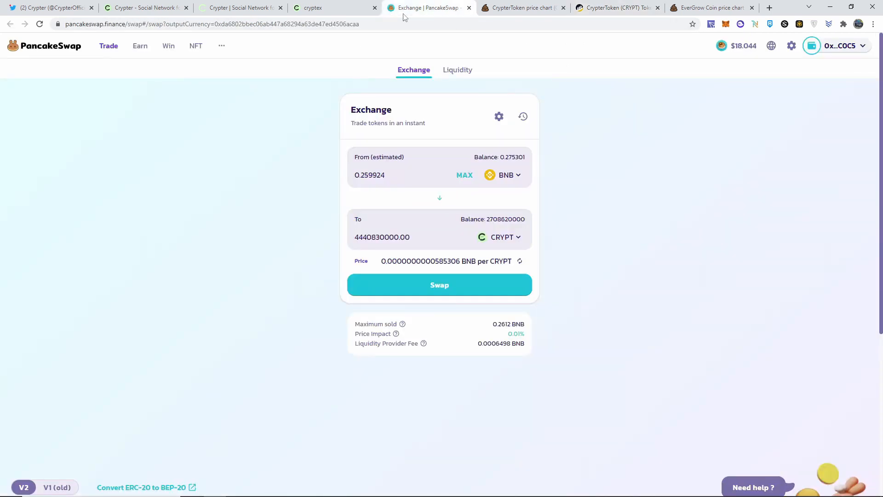
left_click(145, 8)
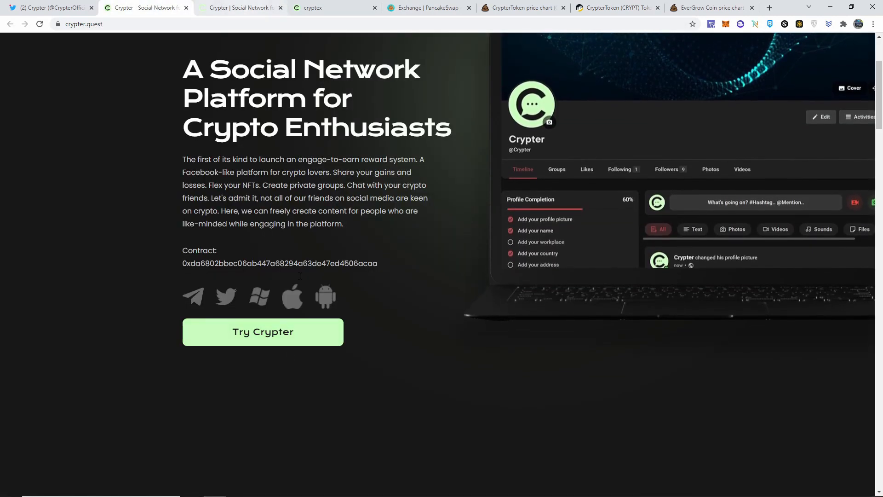
left_click(239, 8)
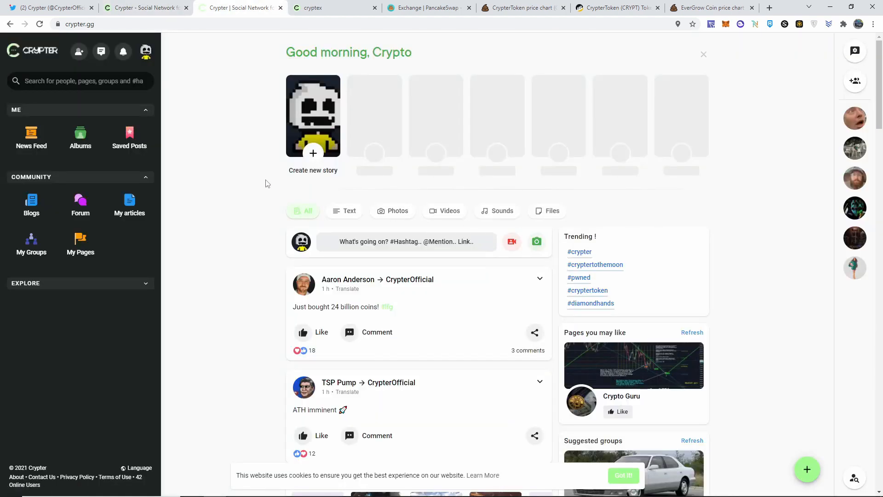
Look over the crypter.gg news feed, then return to the crypter.quest landing page
left_click(39, 24)
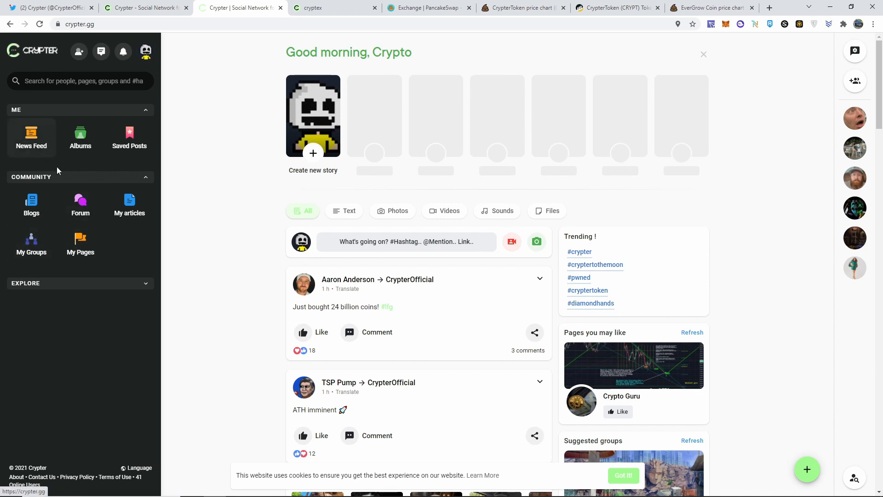
mouse_move(454, 282)
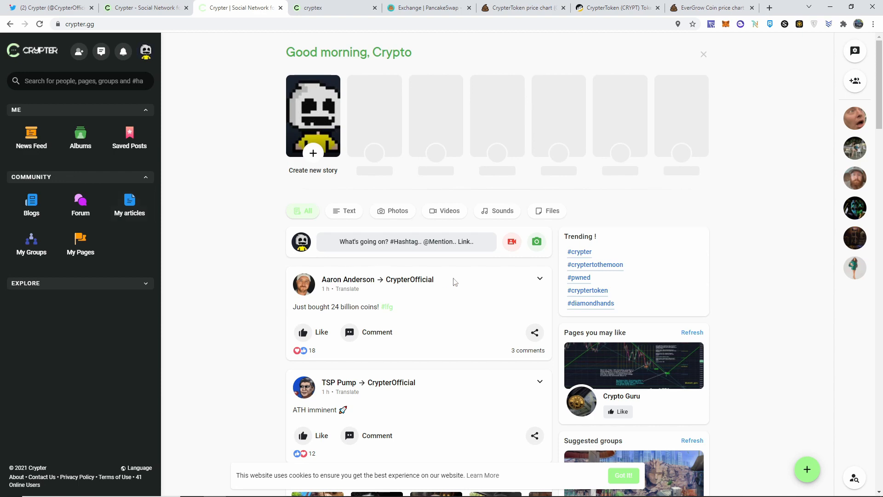
scroll("down", 3)
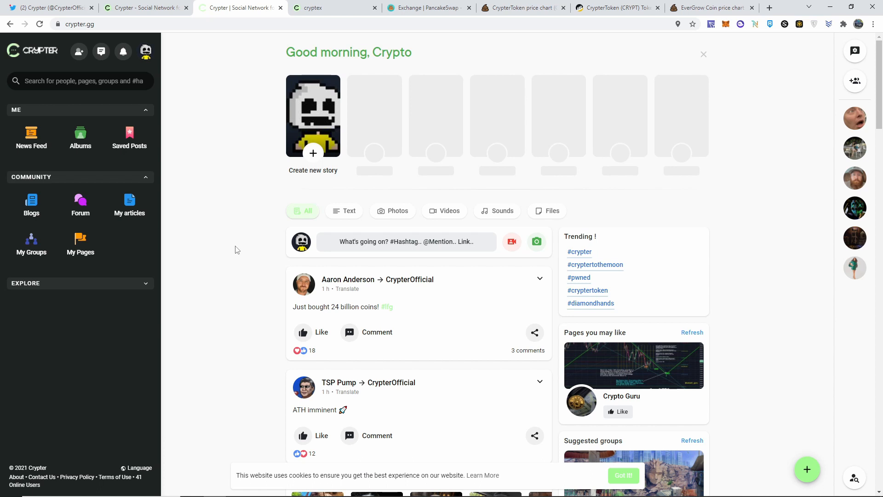
mouse_move(184, 106)
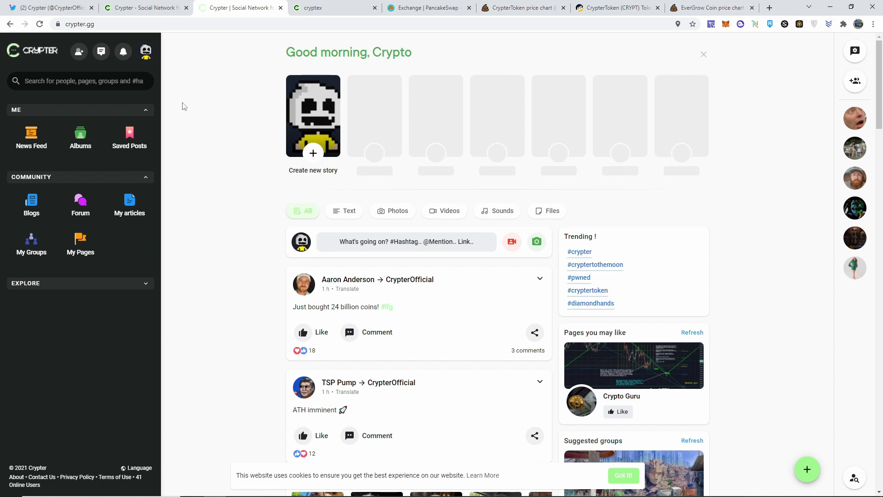
mouse_move(494, 223)
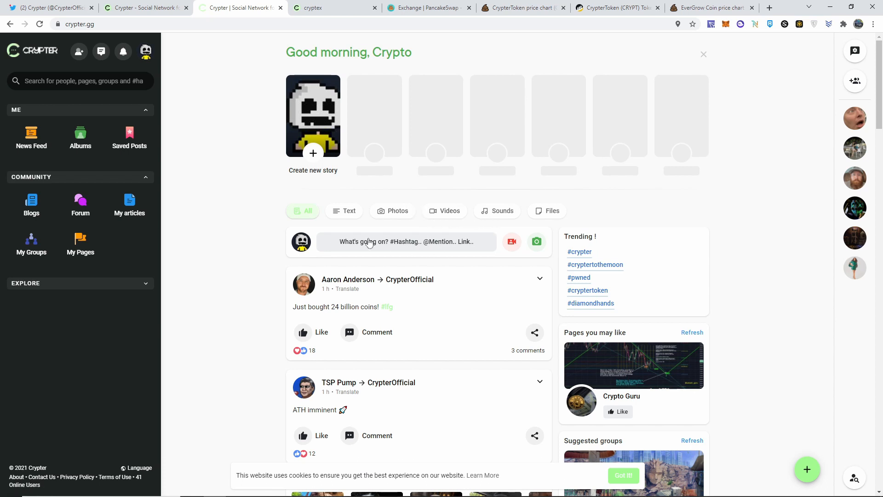
mouse_move(248, 227)
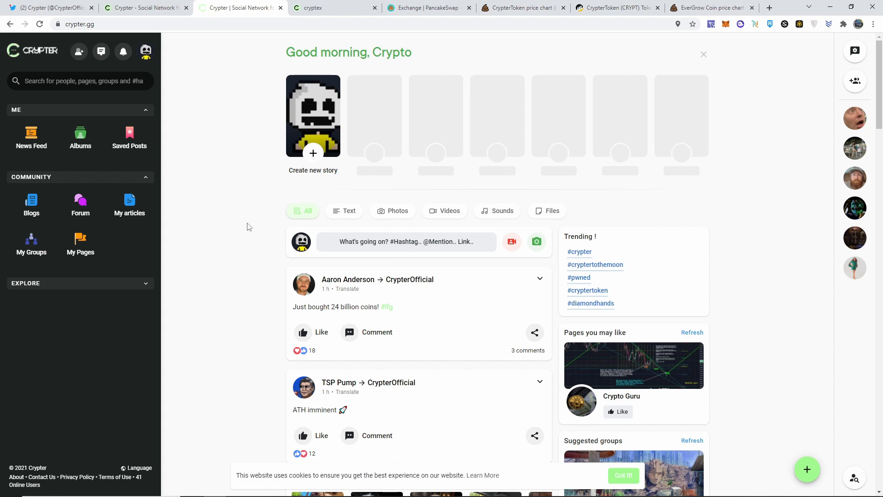
mouse_move(215, 246)
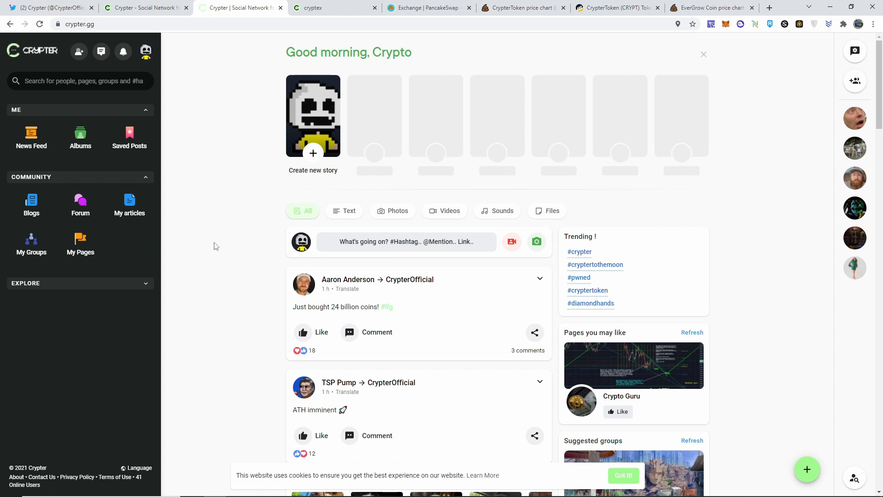
mouse_move(245, 194)
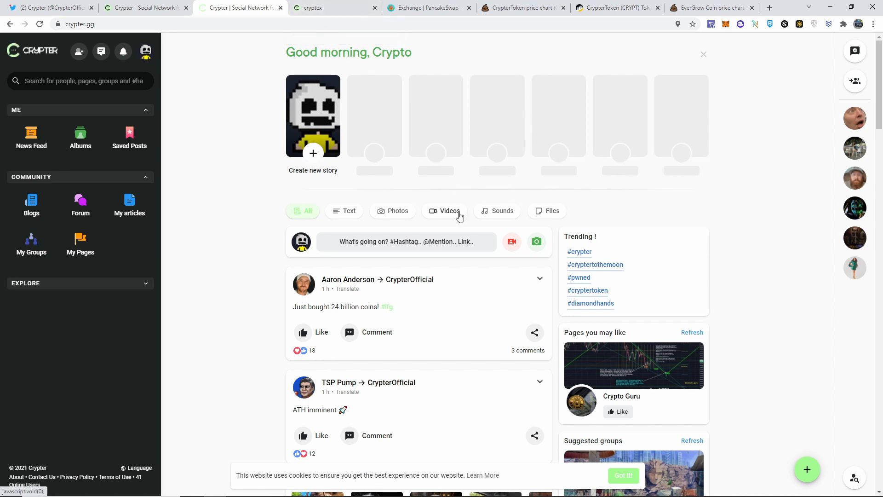
mouse_move(448, 212)
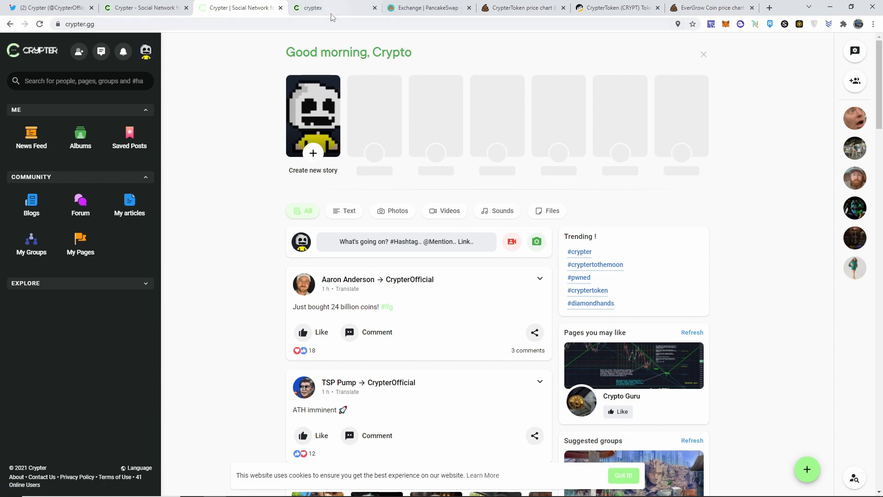
left_click(332, 7)
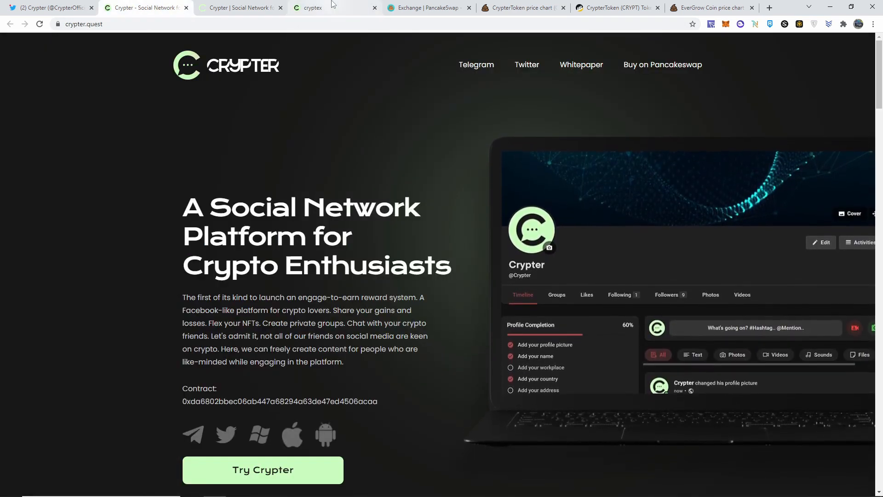
View the dapp.crypter.quest dashboard: 2,708,627,000 balance and 0.009 unclaimed rewards
left_click(335, 7)
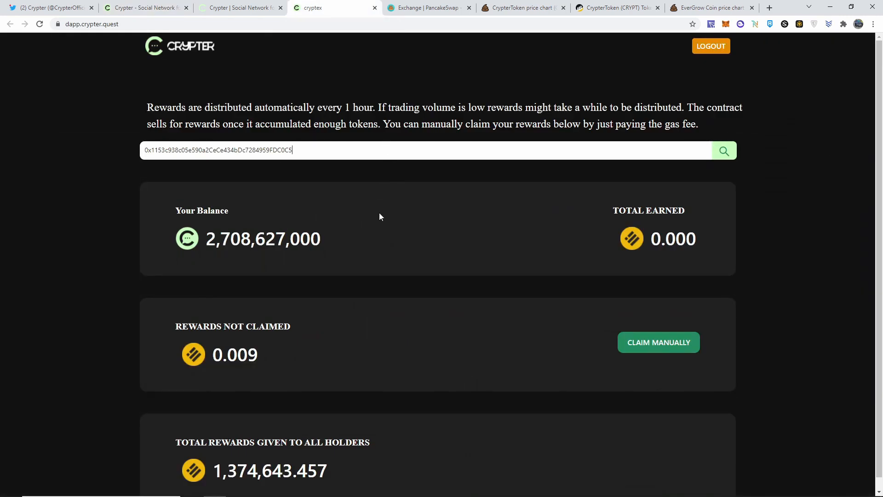
mouse_move(211, 255)
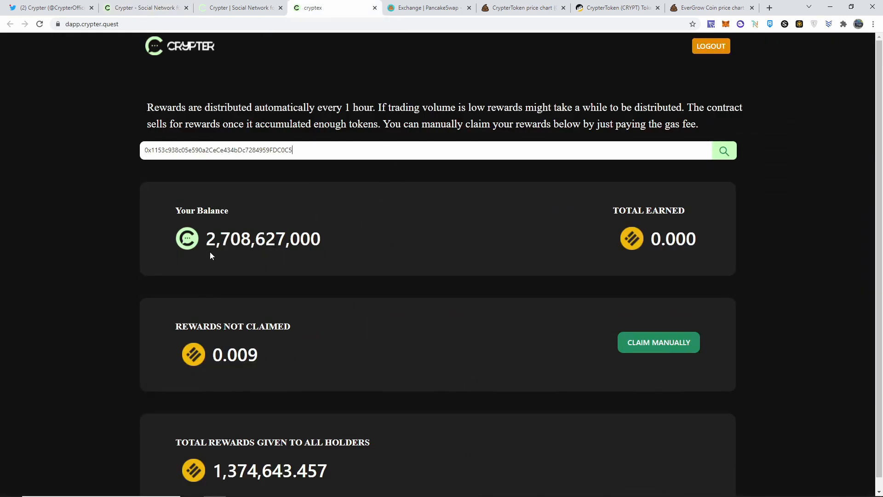
left_click(725, 150)
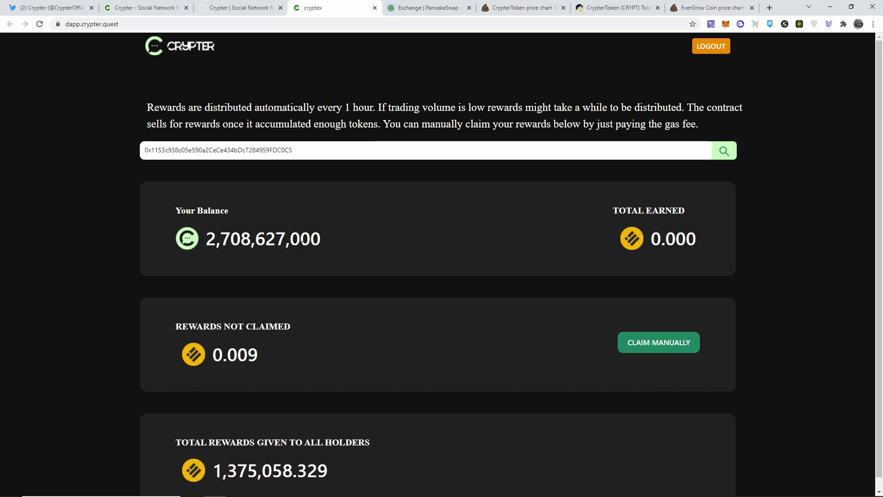
scroll("down", 3)
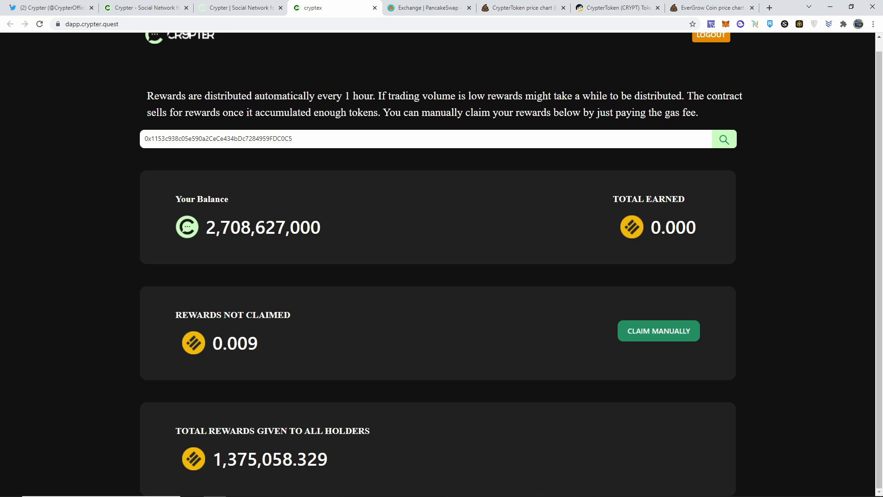
mouse_move(506, 327)
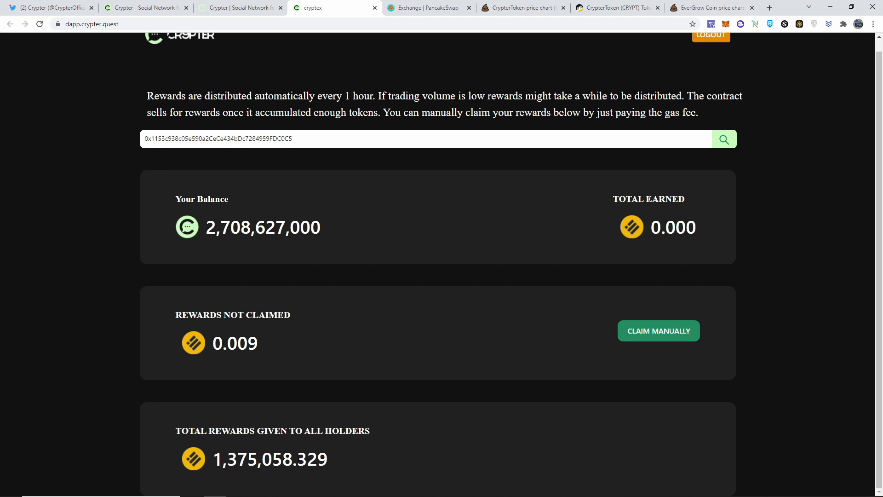
mouse_move(230, 476)
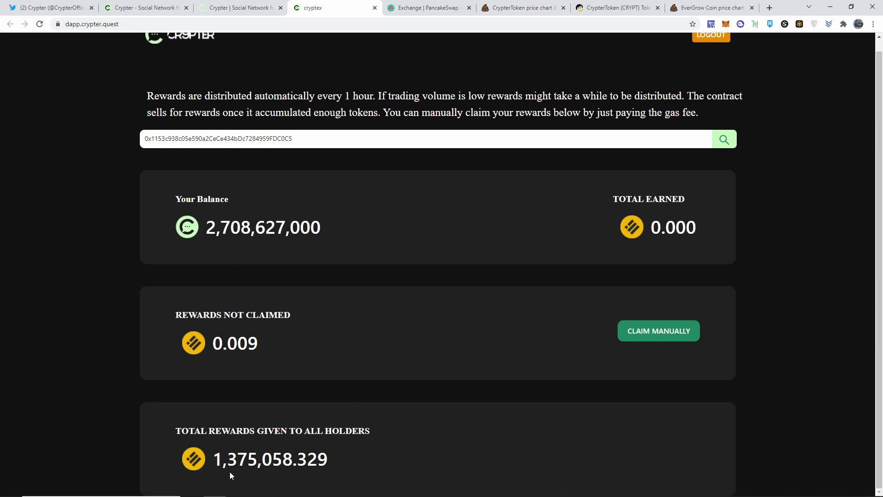
mouse_move(246, 478)
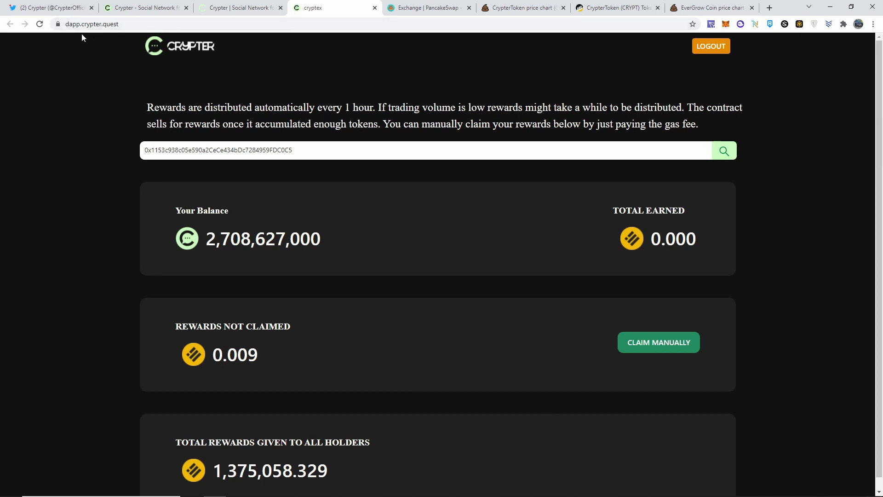
mouse_move(122, 21)
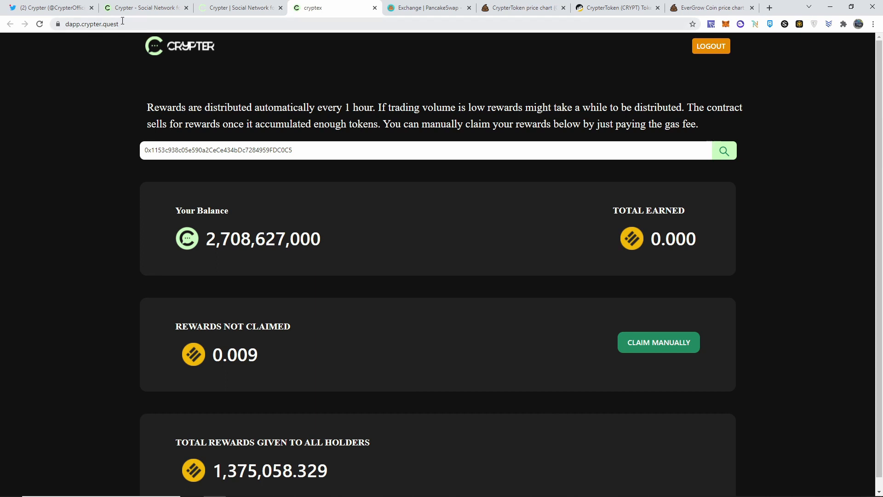
Revisit the Crypter landing page and rewards dashboard, then view the CRYPT/BNB PooCoin chart
left_click(145, 7)
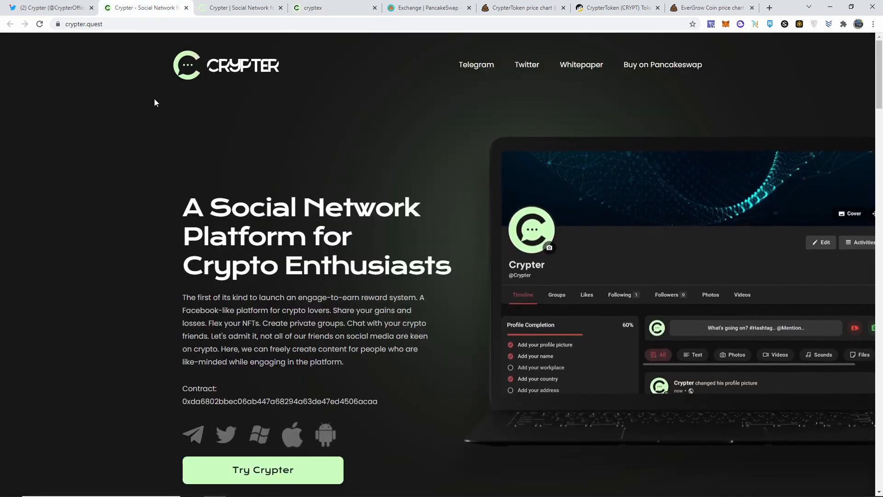
scroll("down", 3)
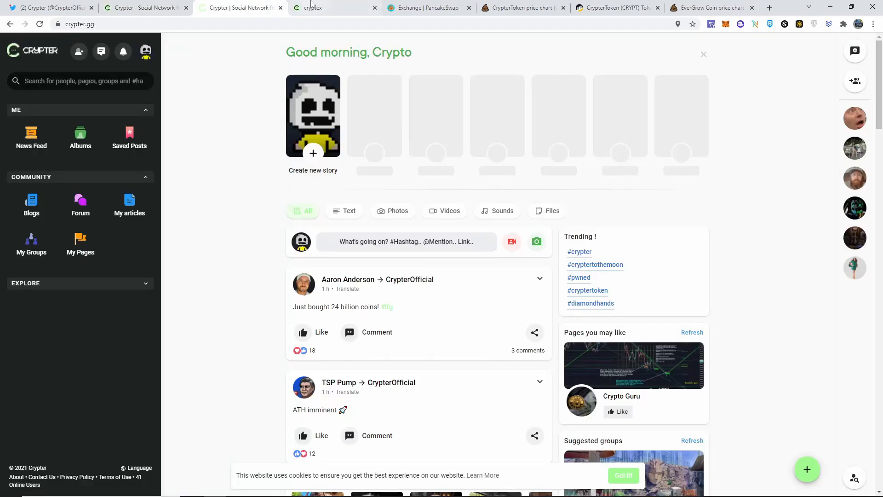
left_click(334, 7)
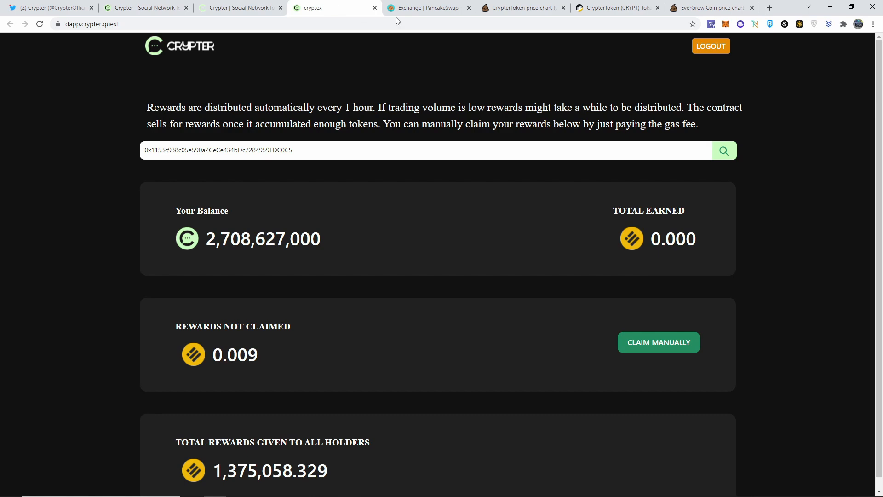
left_click(521, 8)
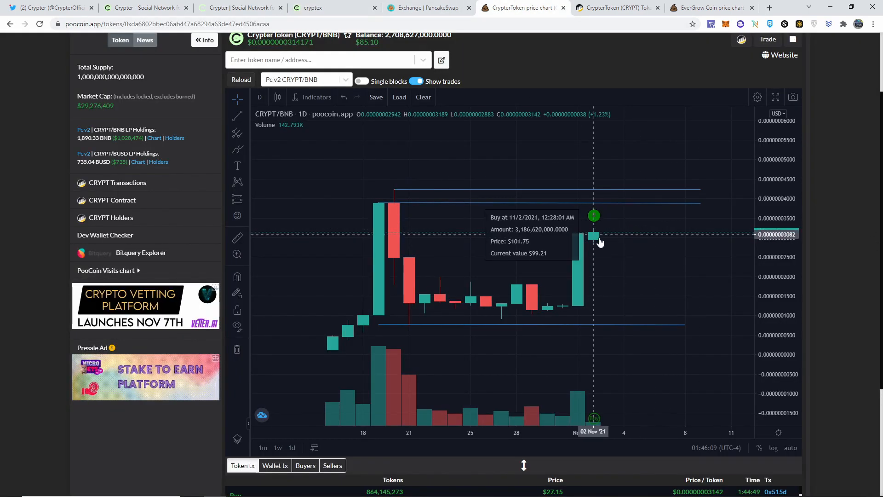
mouse_move(659, 246)
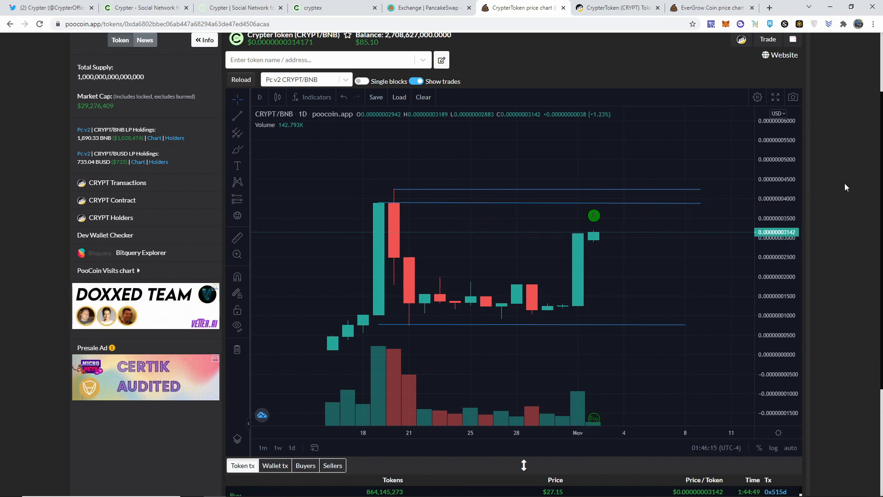
mouse_move(593, 249)
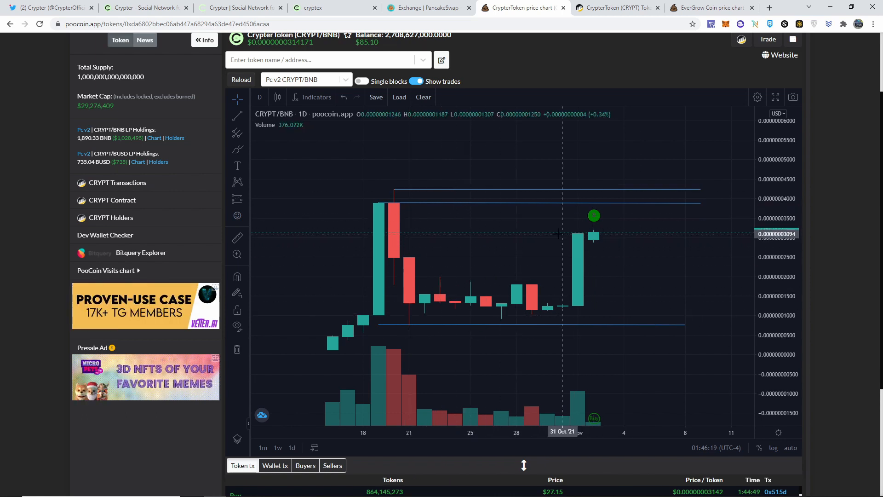
mouse_move(471, 262)
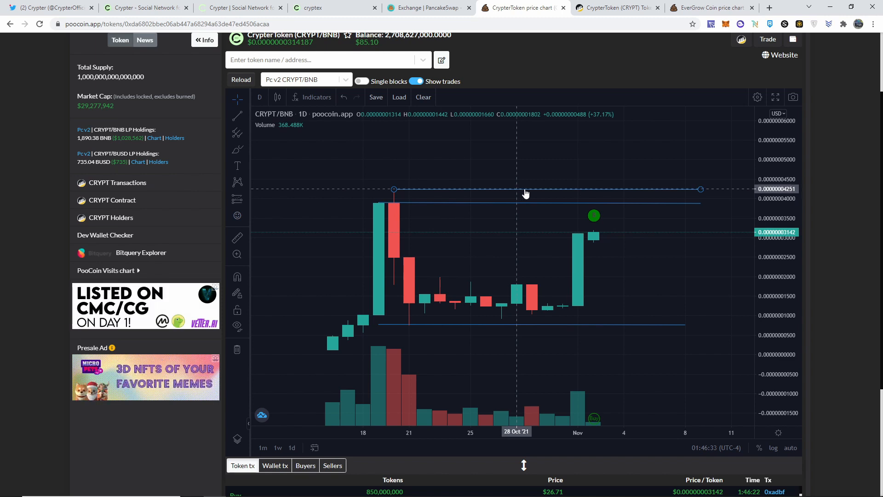
mouse_move(609, 203)
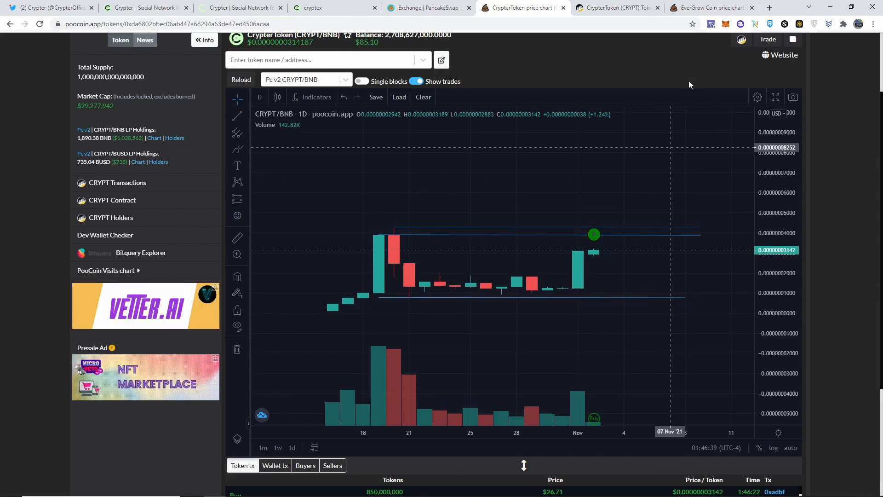
Switch to the EverGrow Coin EGC/BNB price chart tab
left_click(712, 8)
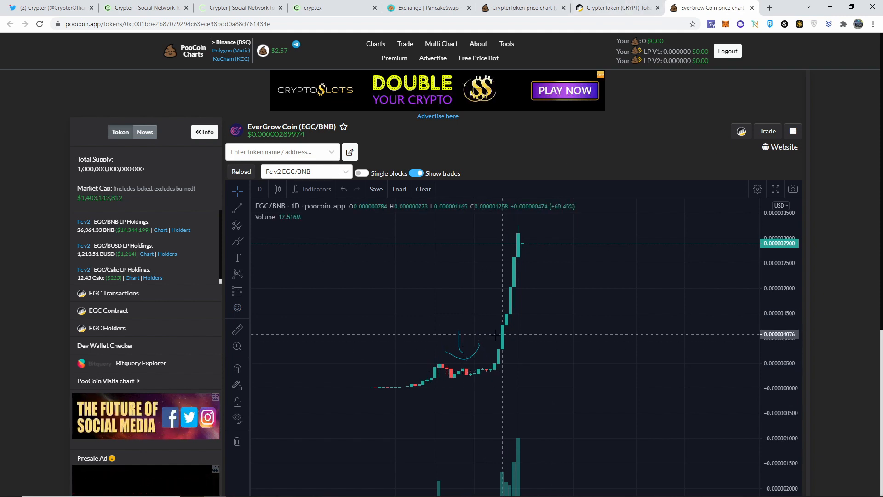
mouse_move(455, 378)
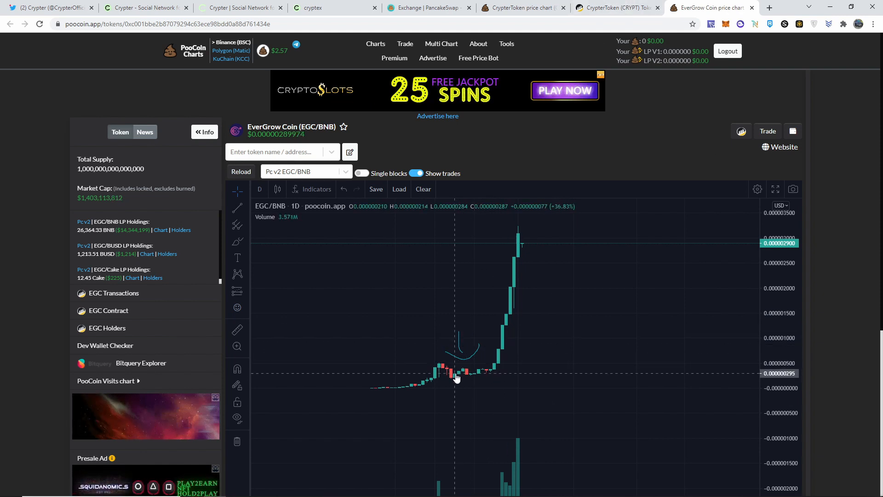
mouse_move(478, 374)
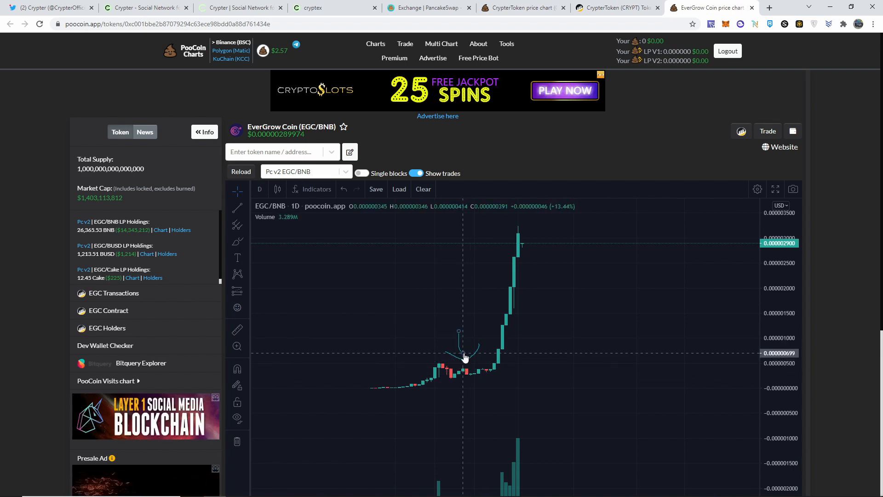
mouse_move(447, 380)
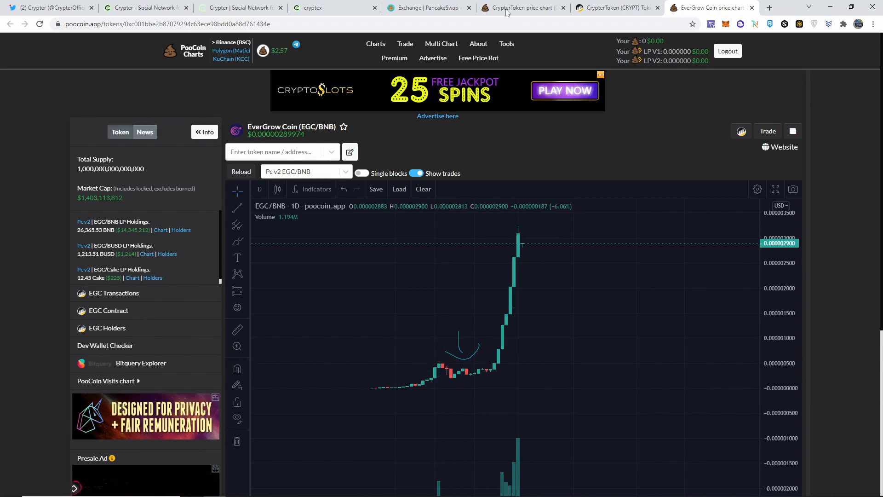
Return to the CrypterToken CRYPT/BNB price chart tab
left_click(519, 8)
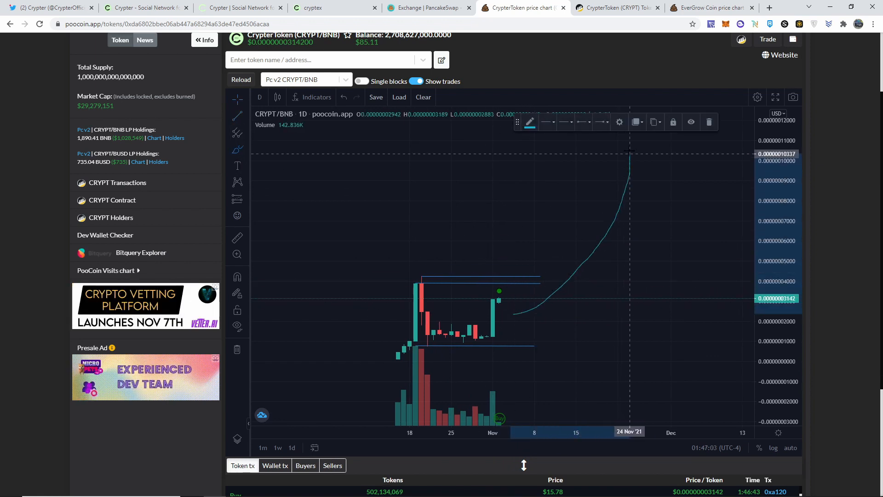
mouse_move(463, 265)
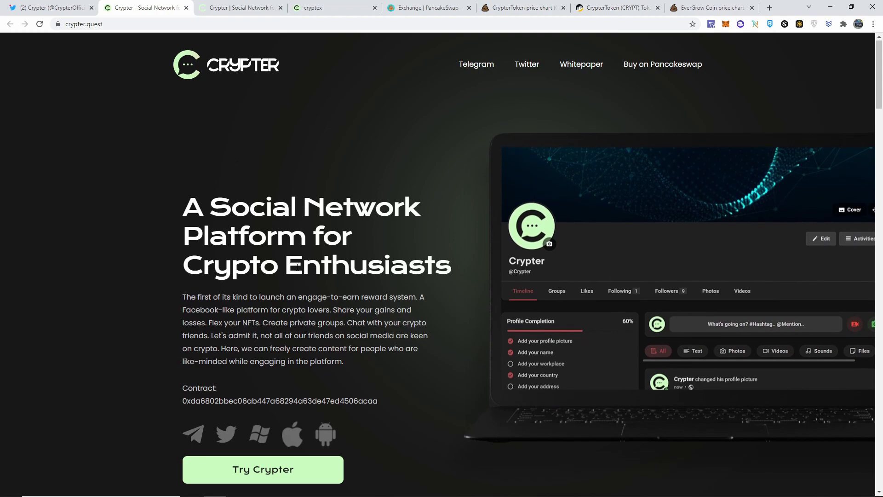
Scroll the Crypter homepage, then go back to the CrypterToken PooCoin daily chart
scroll("down", 3)
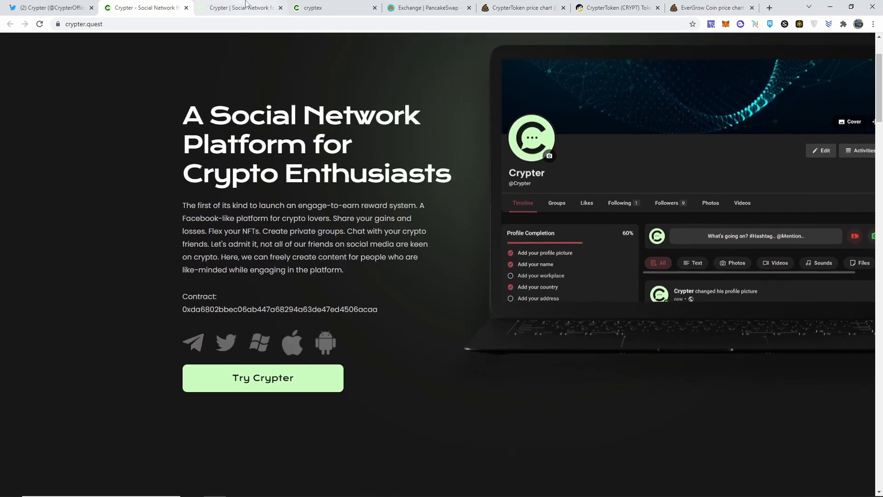
left_click(521, 7)
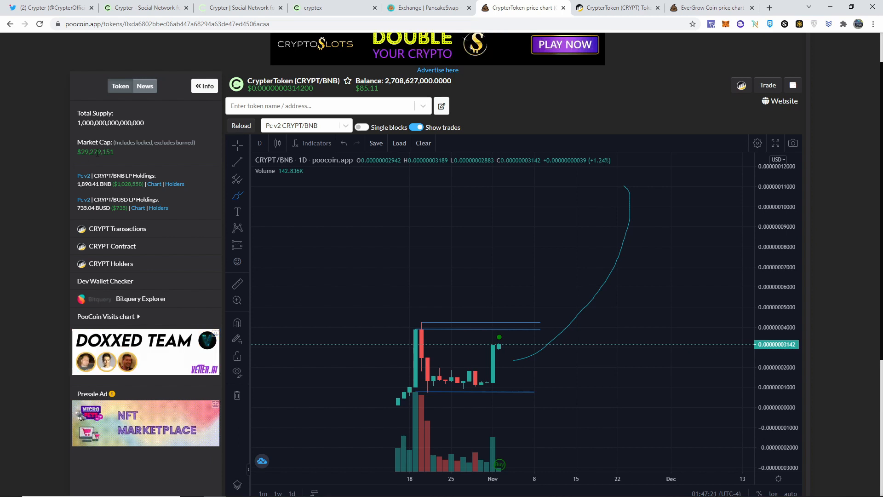
mouse_move(125, 158)
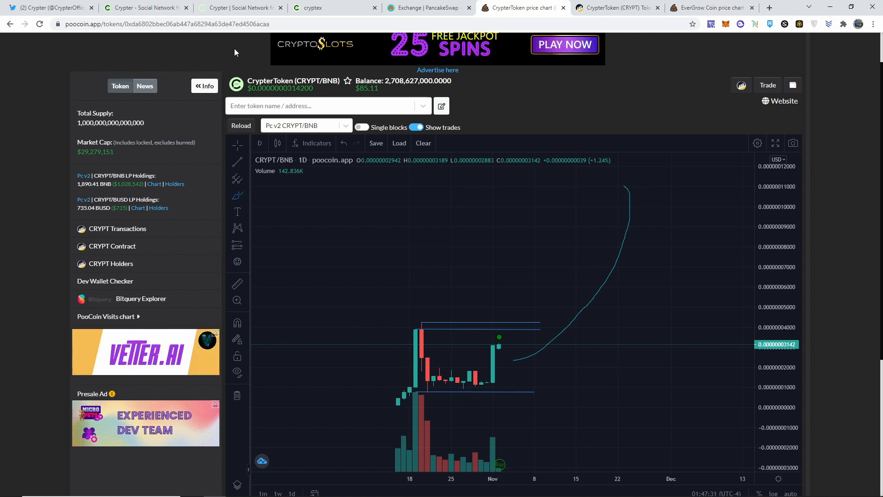
mouse_move(144, 7)
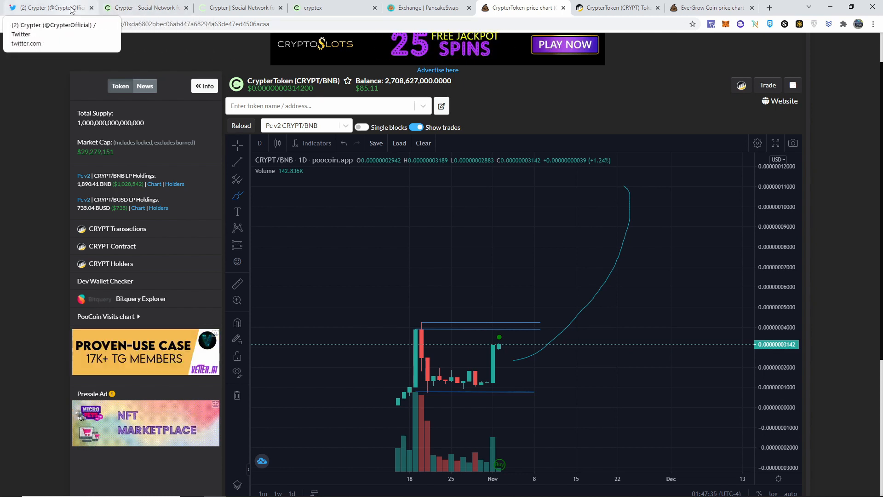
Browse Crypter's Twitter profile through its giveaway, holder milestone and article tweets
left_click(48, 7)
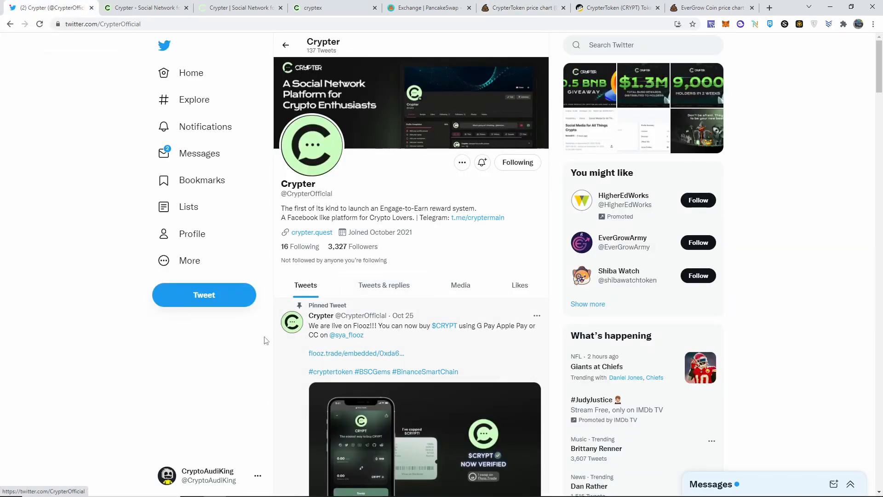
scroll("down", 3)
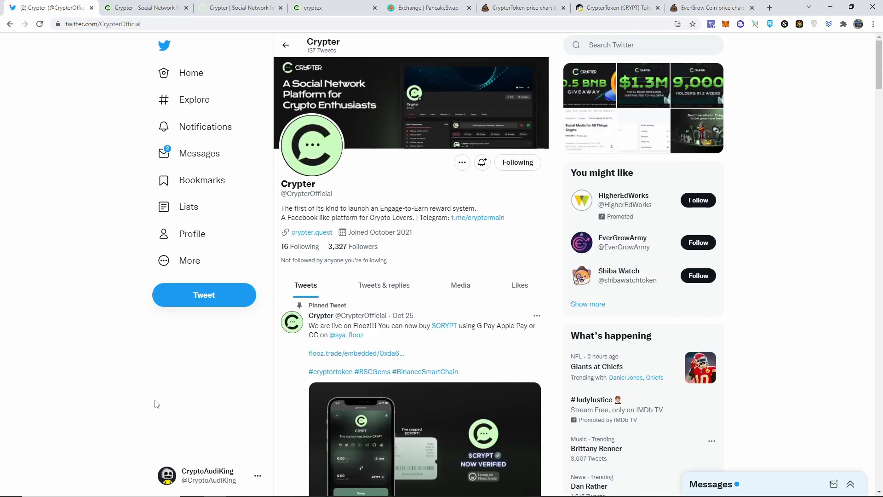
mouse_move(258, 334)
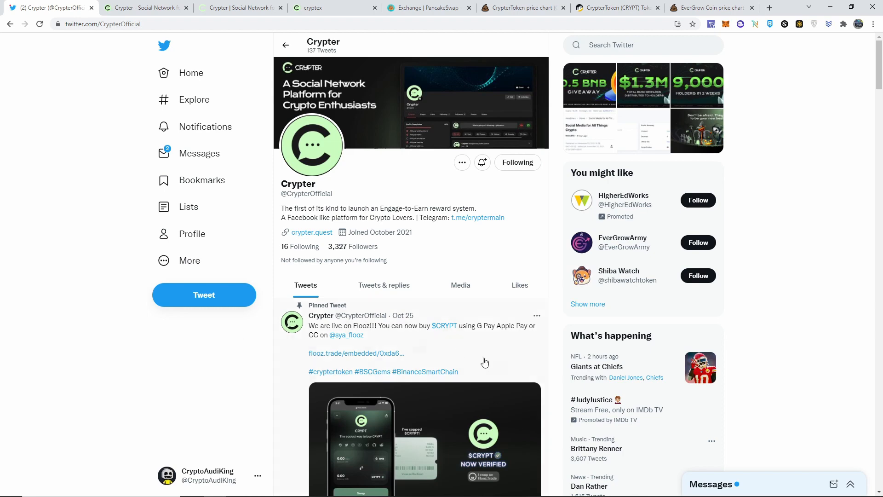
scroll("down", 3)
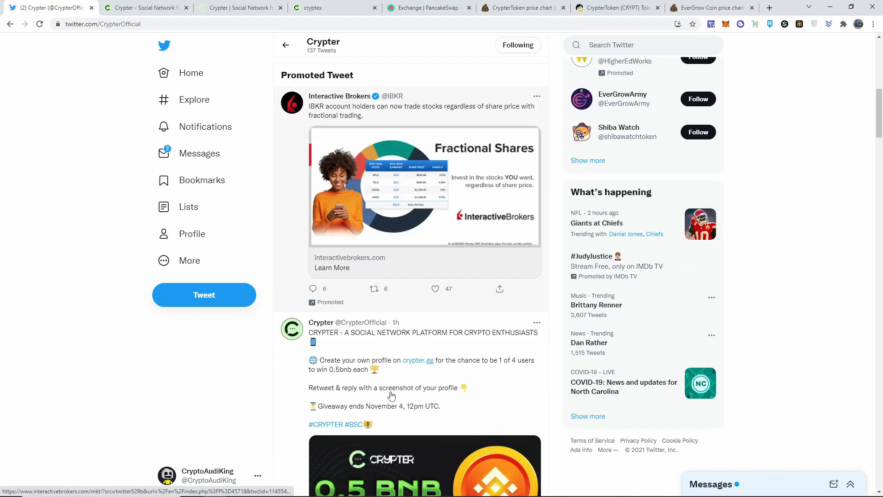
scroll("down", 3)
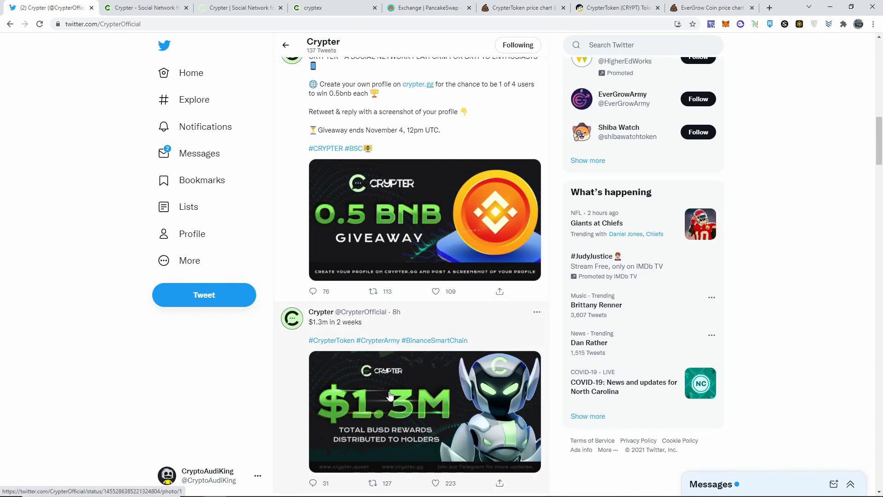
scroll("down", 3)
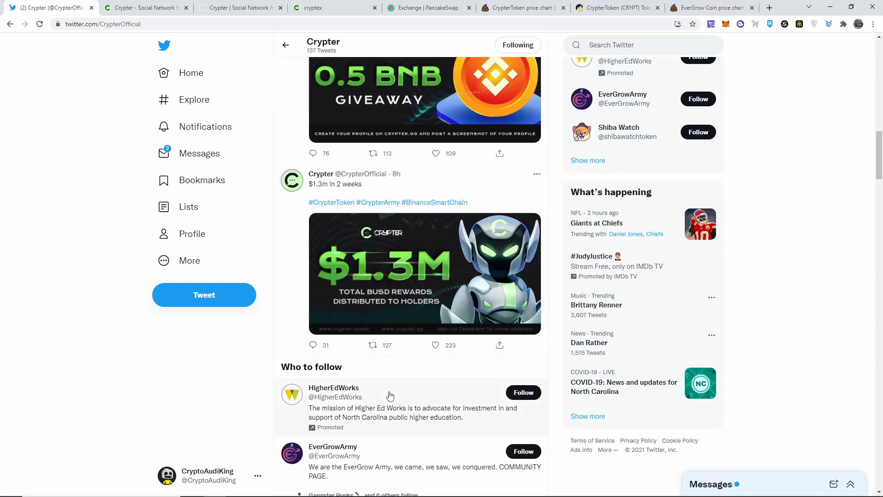
scroll("down", 3)
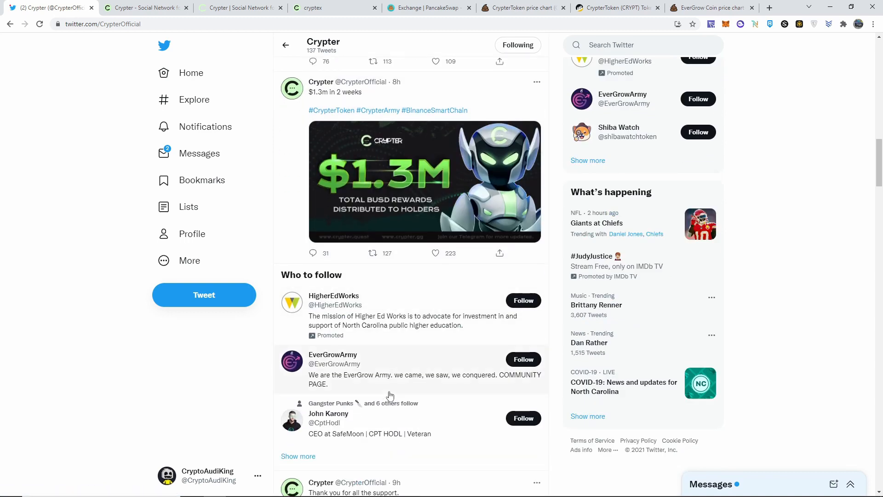
scroll("down", 3)
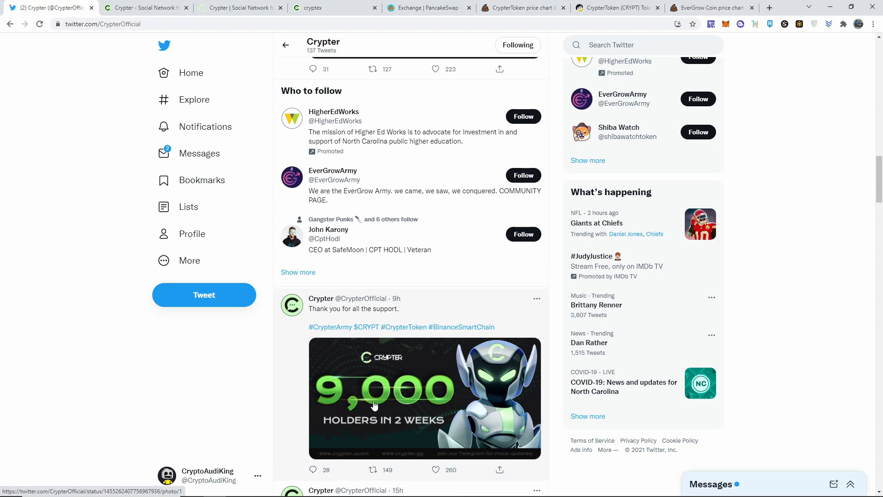
scroll("down", 3)
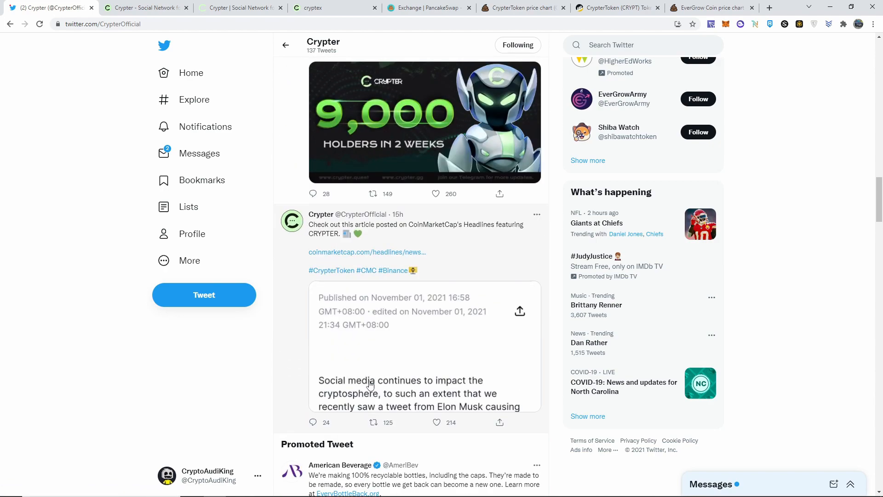
scroll("down", 3)
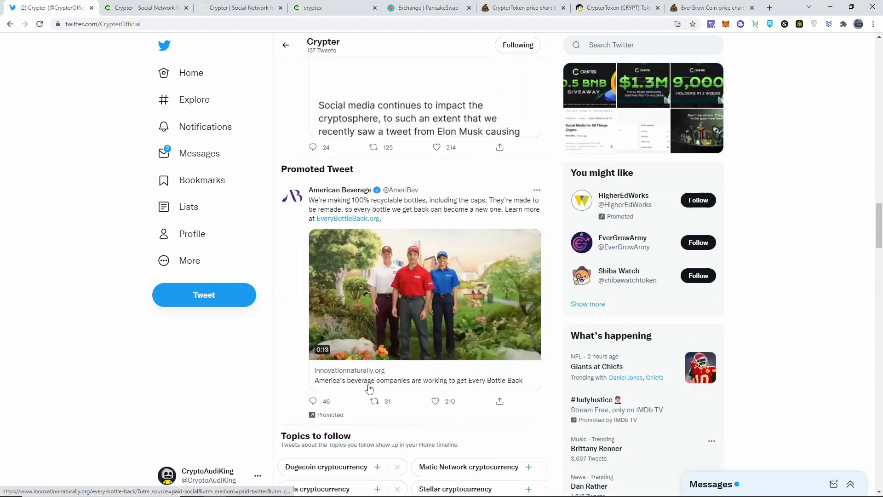
scroll("down", 3)
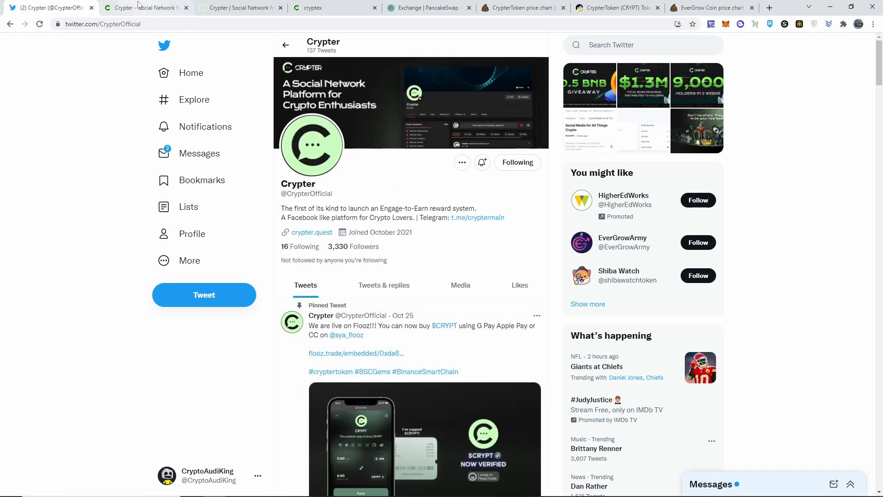
Glance over the crypter.quest, crypter.gg and PancakeSwap tabs, ending back on crypter.quest
left_click(145, 7)
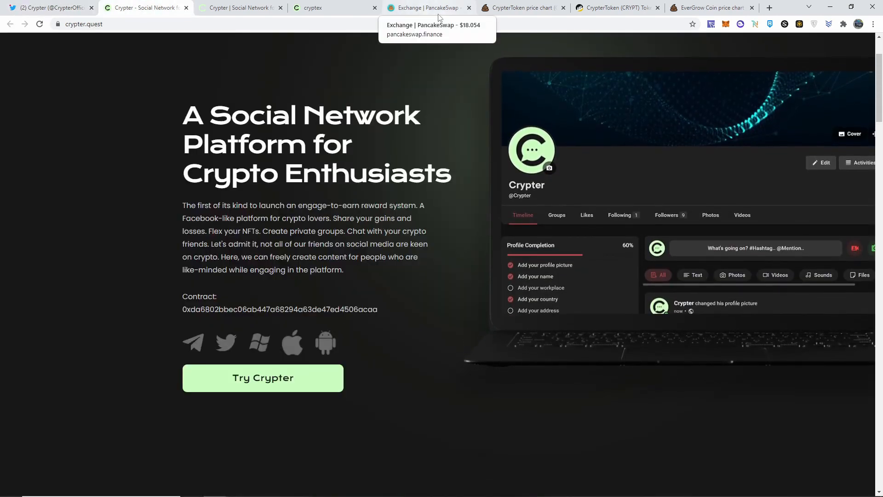
left_click(239, 8)
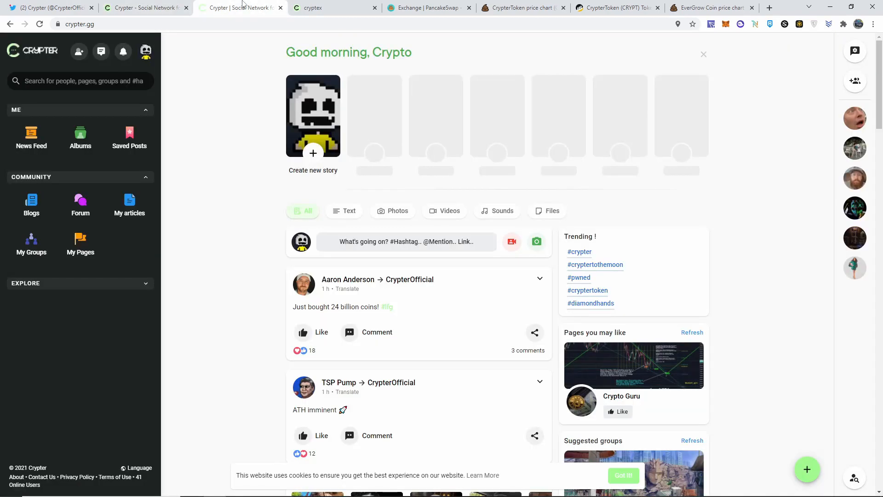
left_click(429, 8)
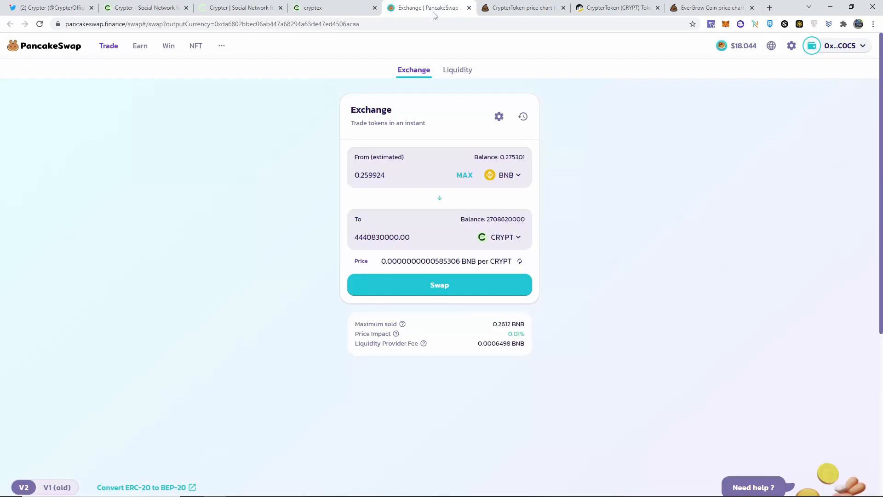
left_click(616, 8)
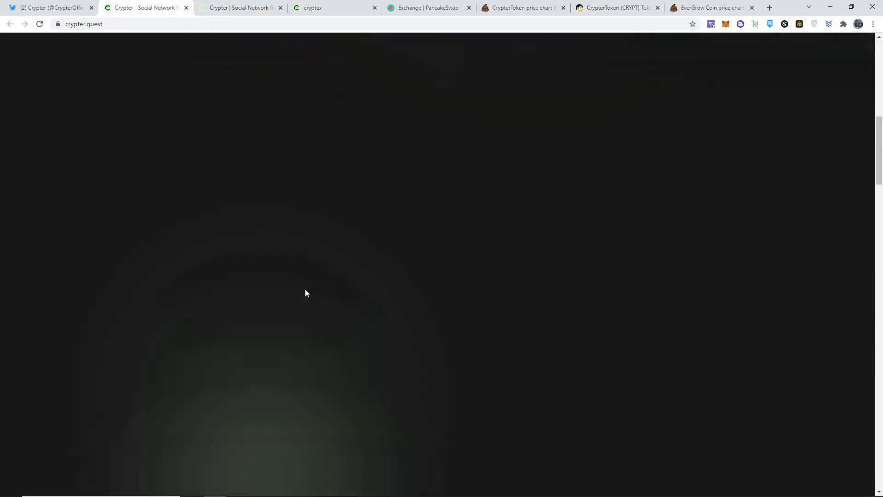
Scroll the Crypter homepage past Engage to Earn and Portfolio Tracker to the $Crypt tokenomics
scroll("down", 3)
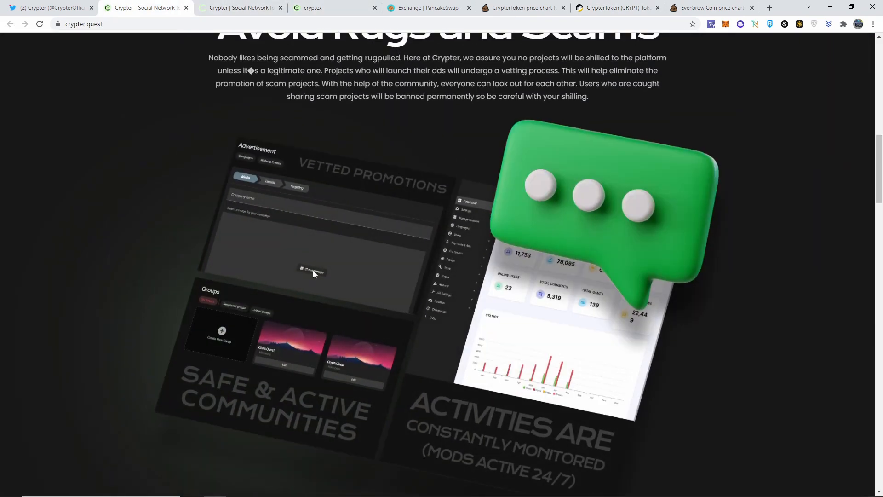
scroll("up", 3)
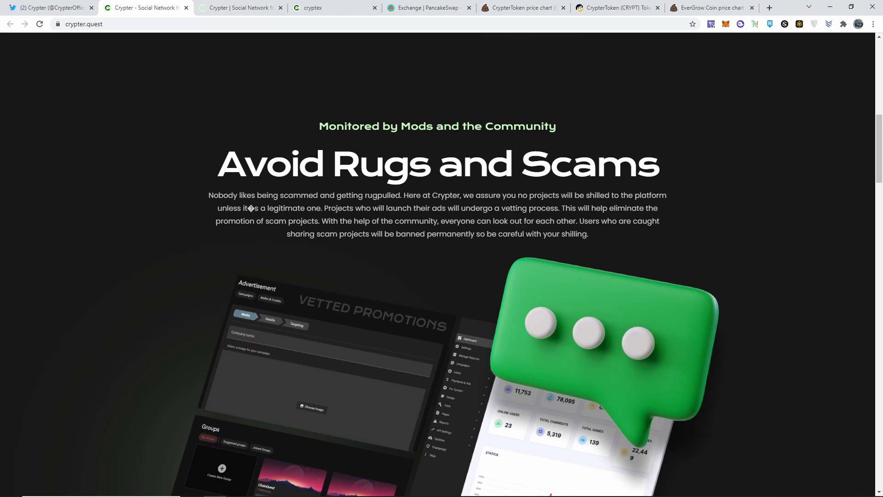
scroll("down", 3)
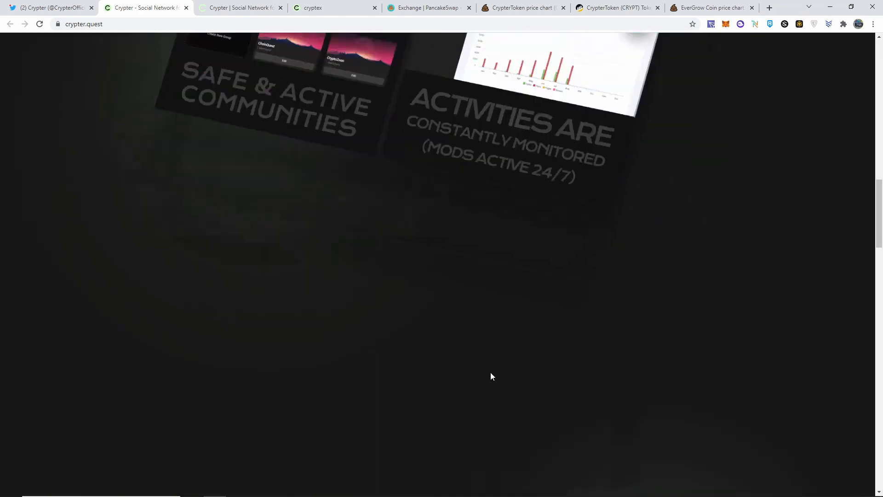
scroll("down", 3)
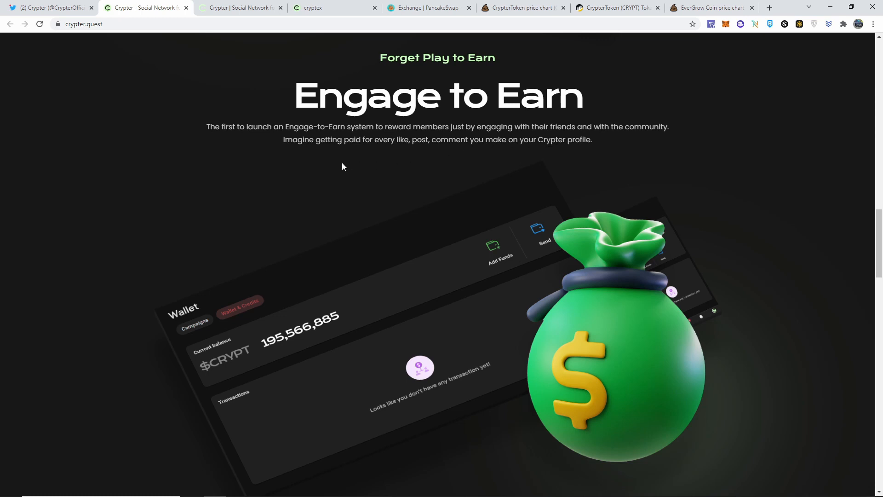
left_click(239, 8)
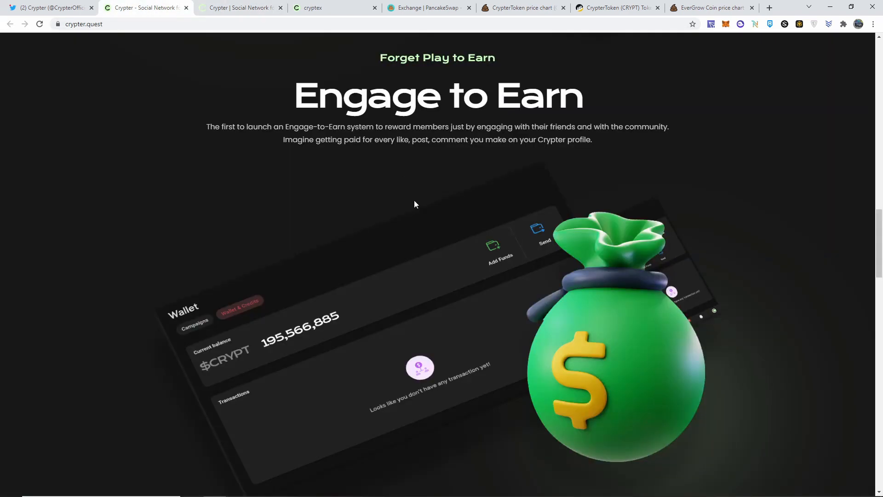
scroll("down", 3)
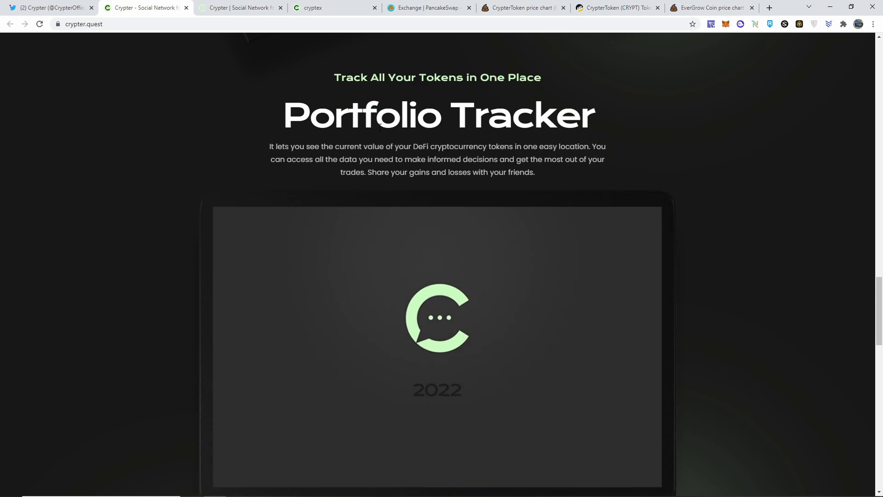
mouse_move(403, 157)
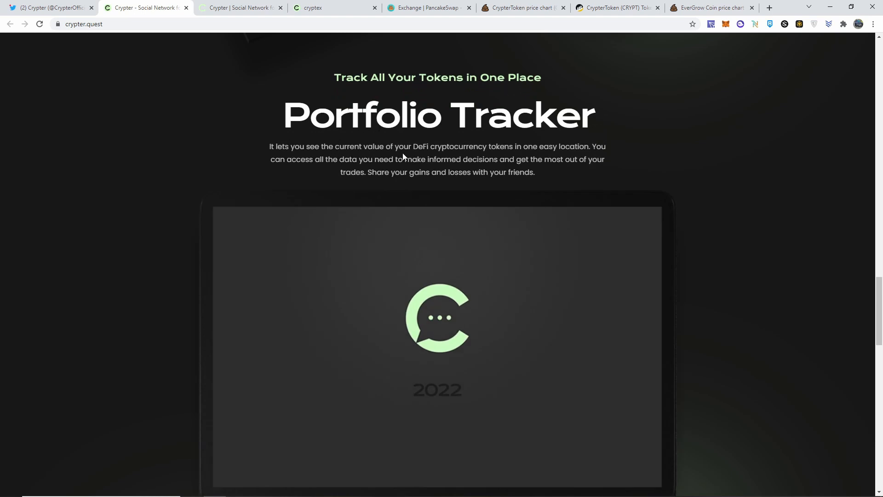
mouse_move(551, 184)
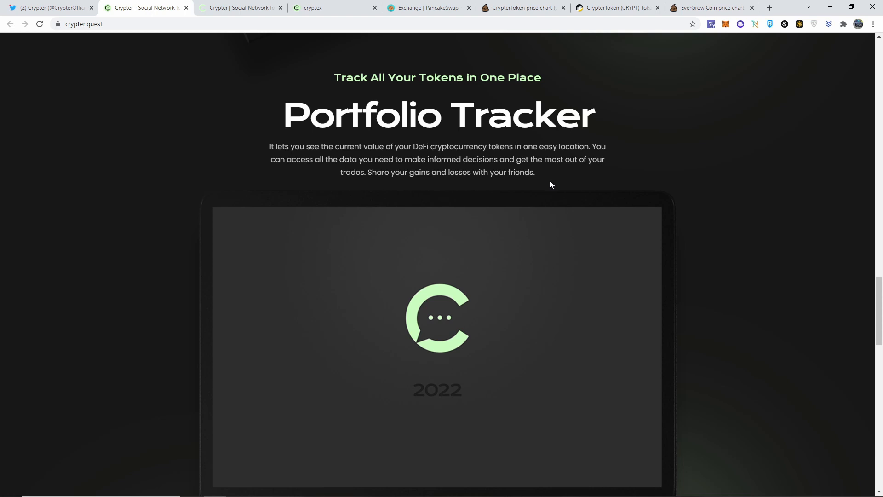
mouse_move(539, 252)
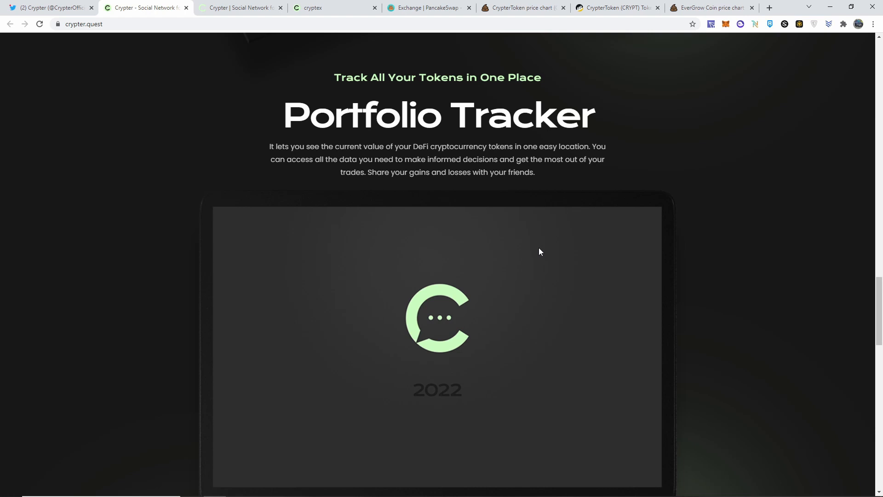
scroll("down", 3)
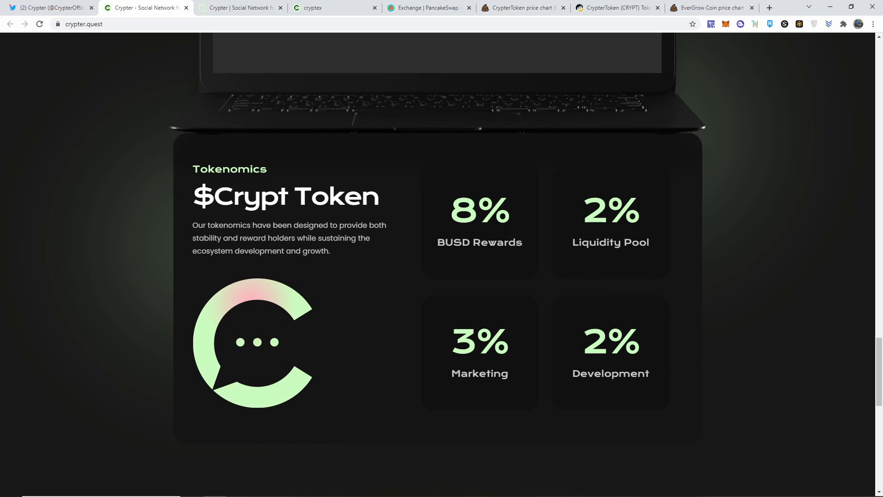
mouse_move(582, 225)
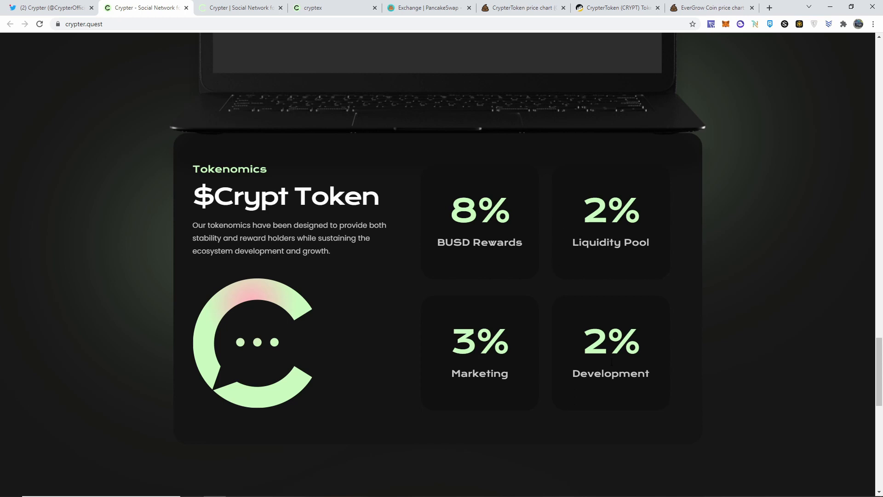
scroll("down", 3)
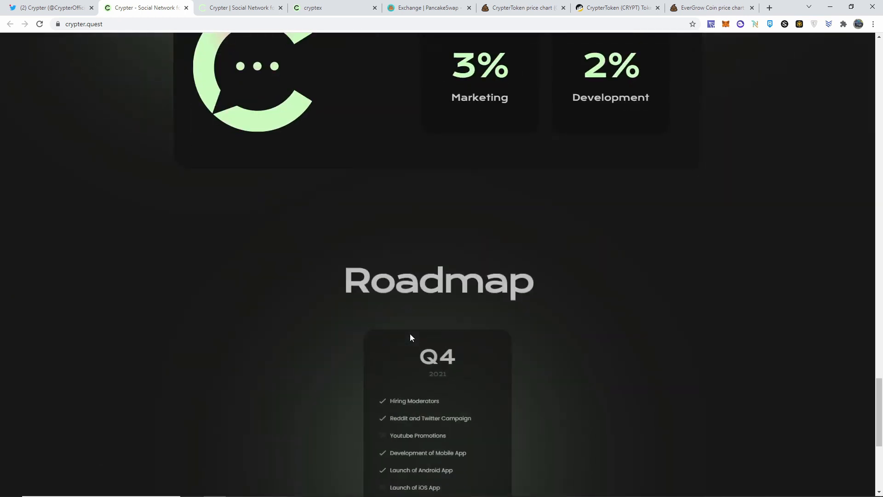
scroll("down", 3)
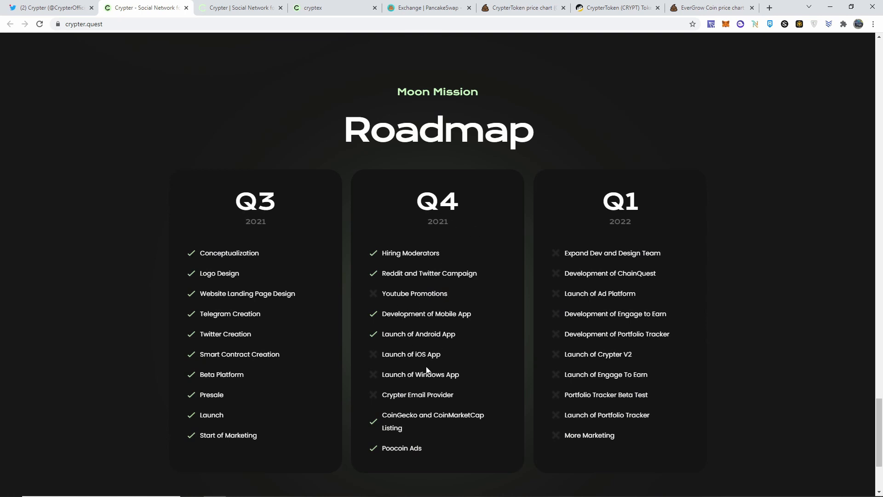
mouse_move(449, 384)
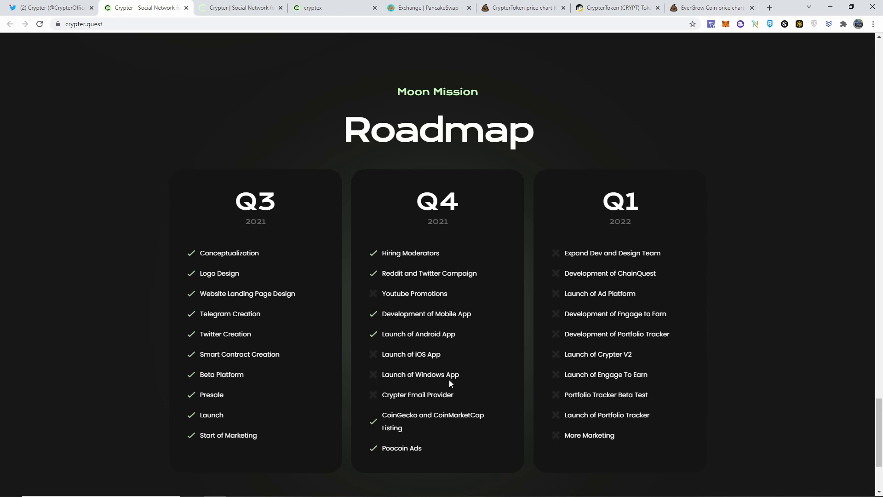
mouse_move(450, 294)
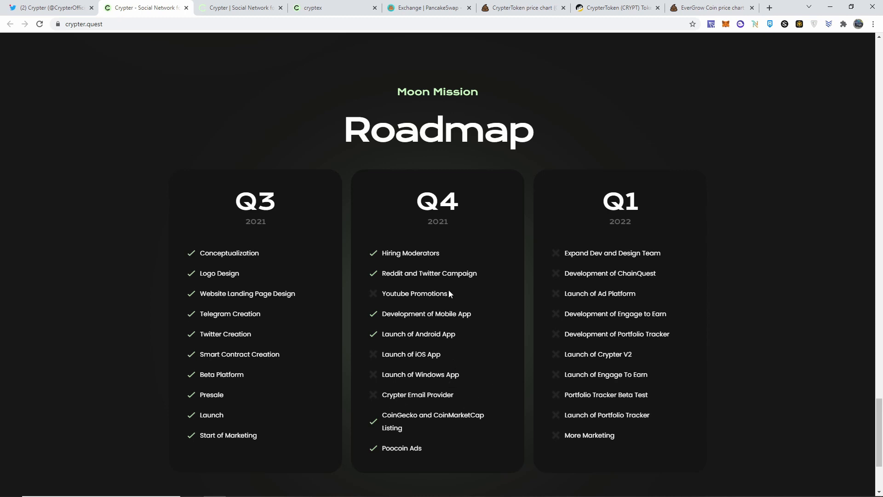
mouse_move(645, 209)
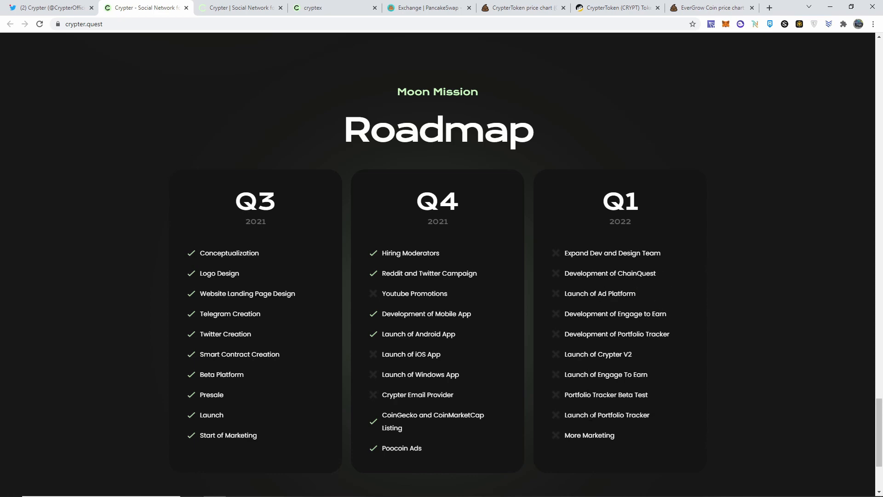
scroll("down", 3)
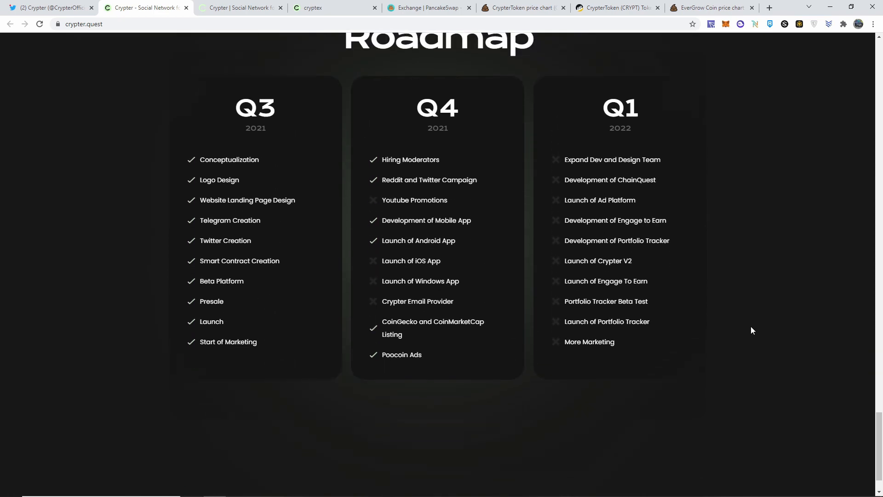
scroll("down", 3)
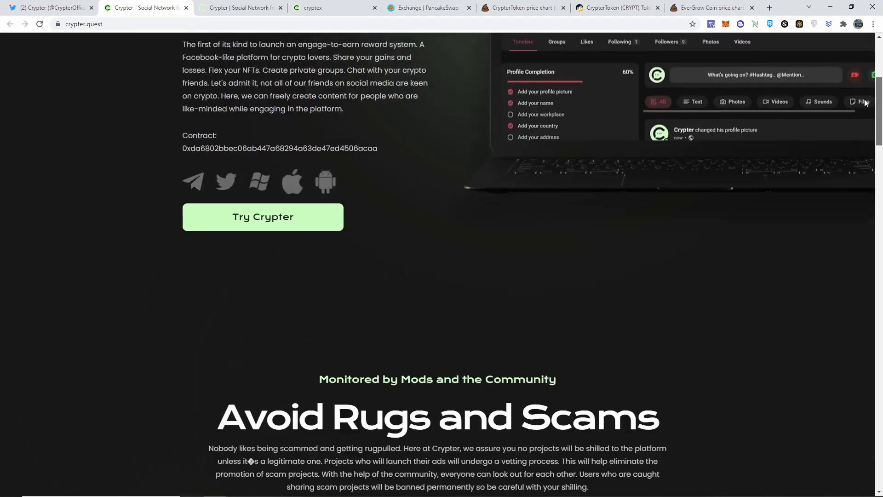
scroll("up", 3)
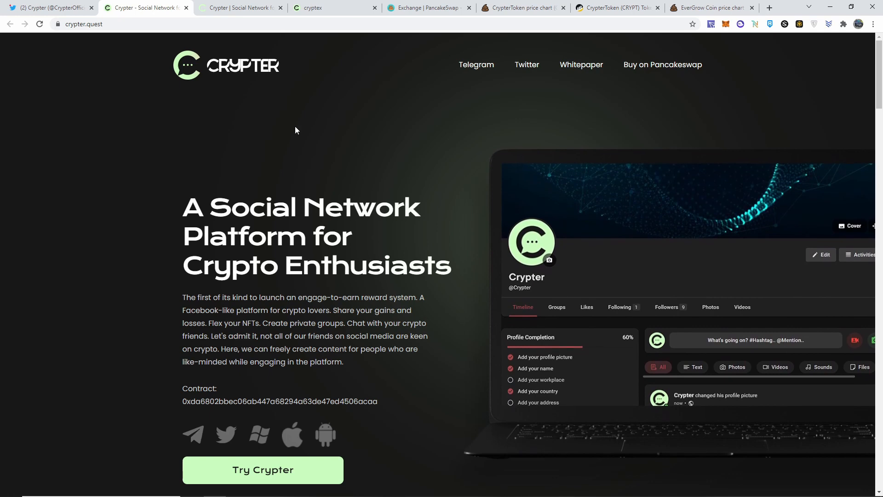
Quote a PancakeSwap swap of about 0.265 BNB for roughly 4,611,160,000 CRYPT
left_click(428, 8)
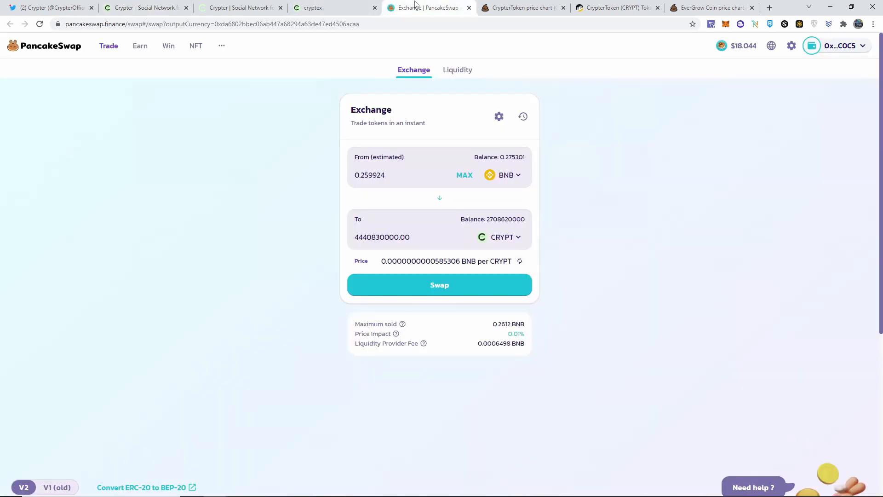
mouse_move(587, 197)
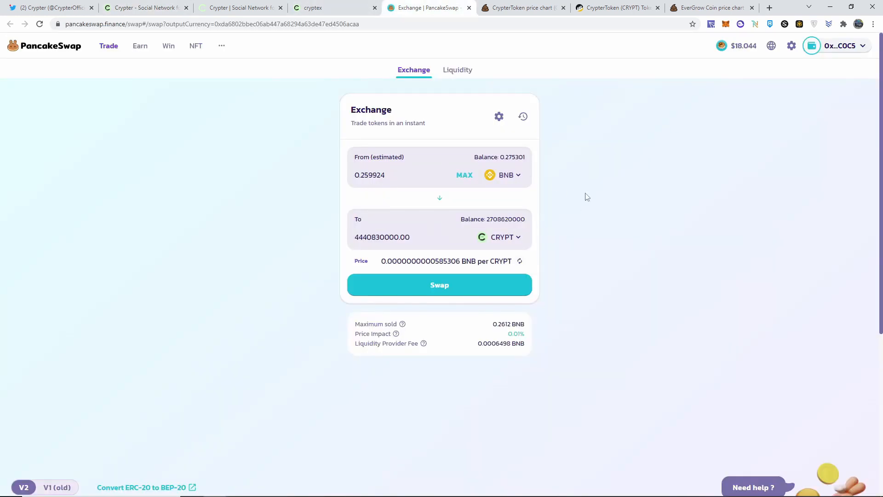
mouse_move(509, 230)
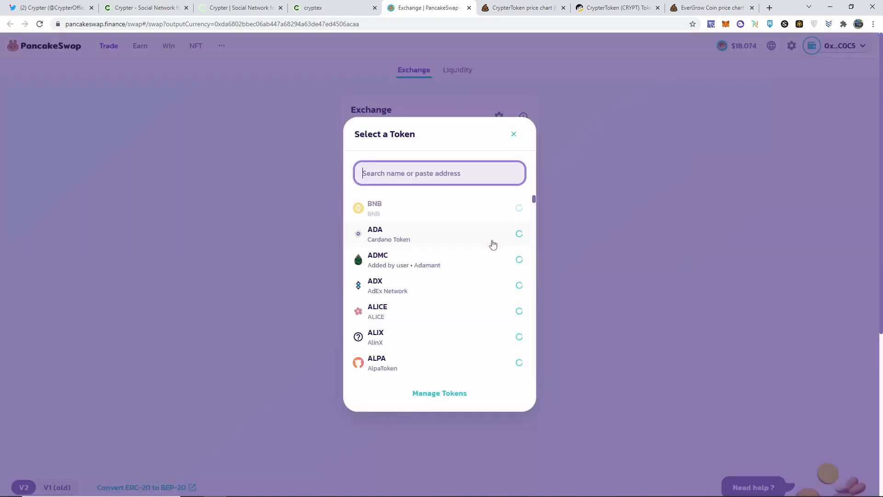
mouse_move(415, 276)
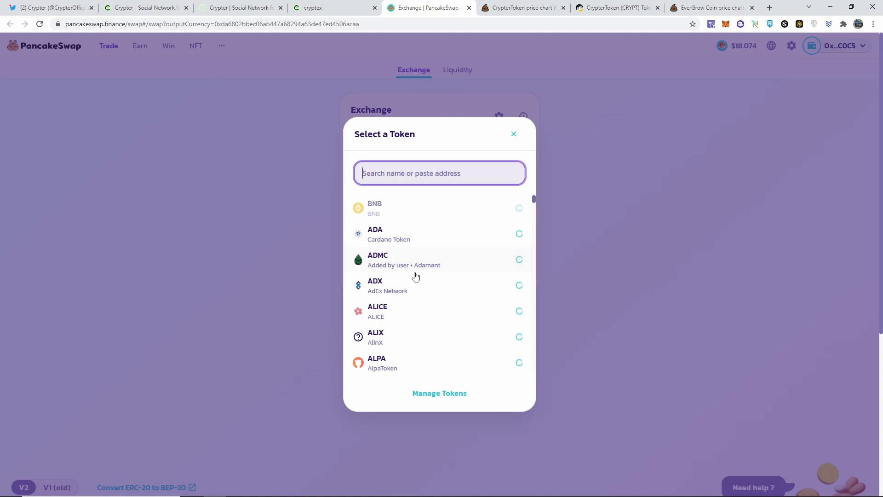
left_click(513, 134)
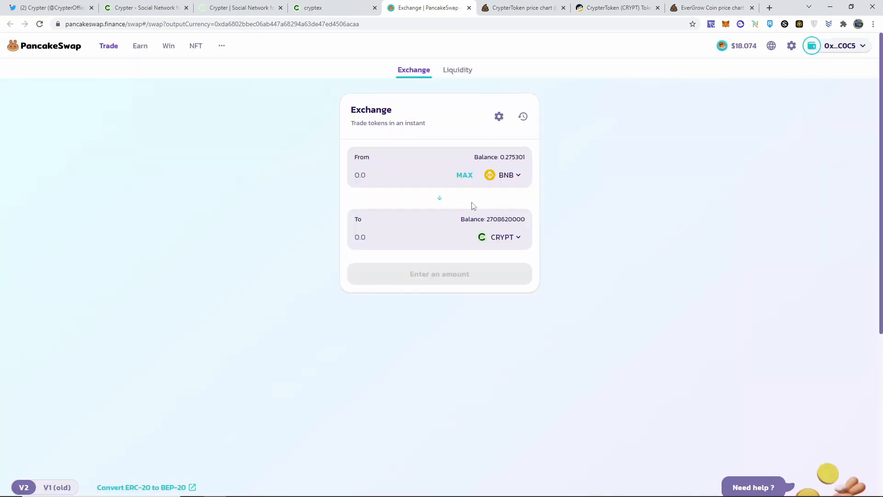
left_click(394, 175)
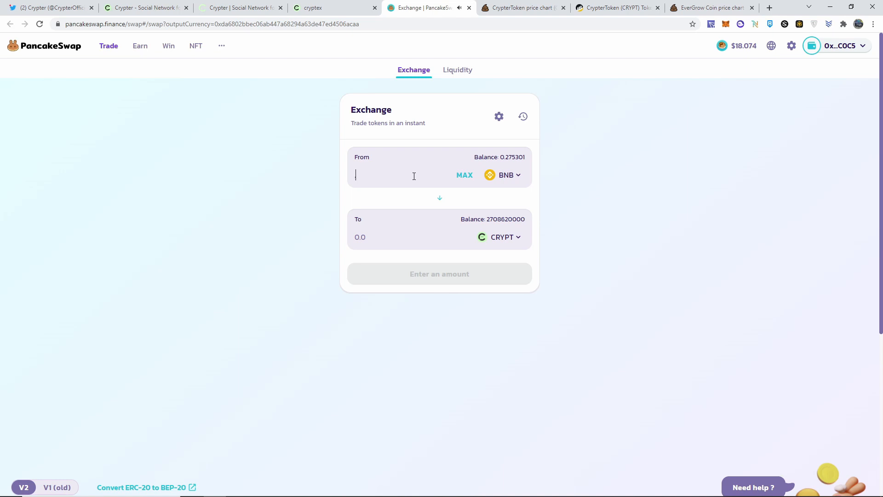
type(".265")
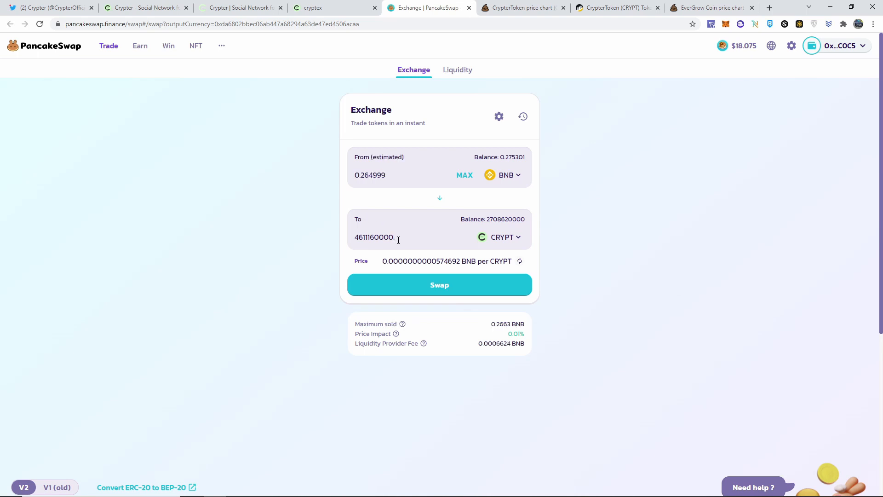
type("00")
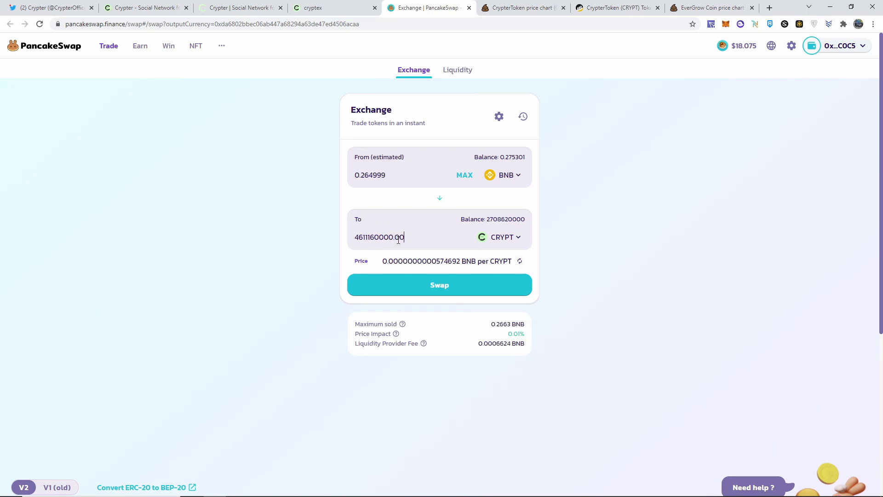
Swap 0.264 BNB for about 4.61 billion CRYPT, approving the transaction in MetaMask
left_click(439, 284)
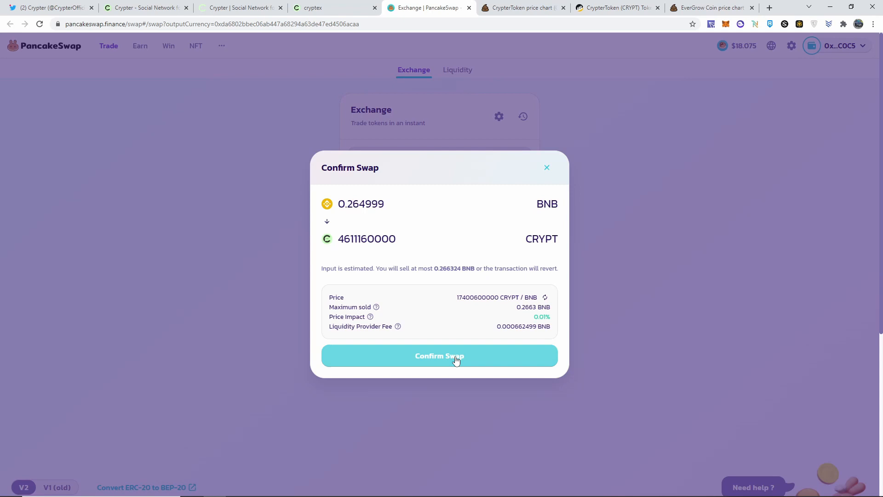
left_click(439, 356)
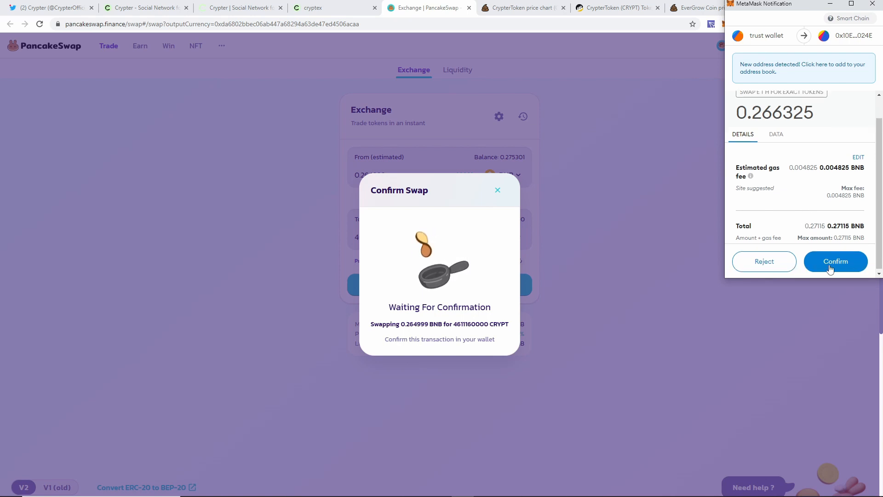
left_click(835, 261)
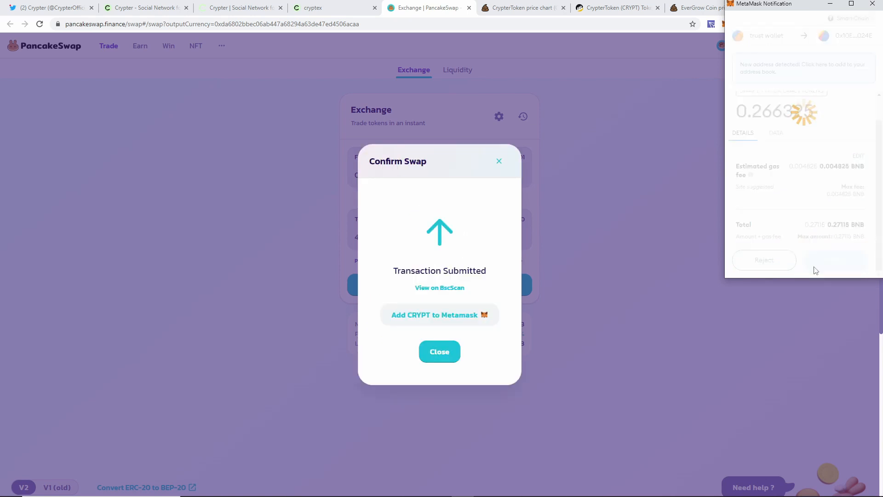
mouse_move(806, 274)
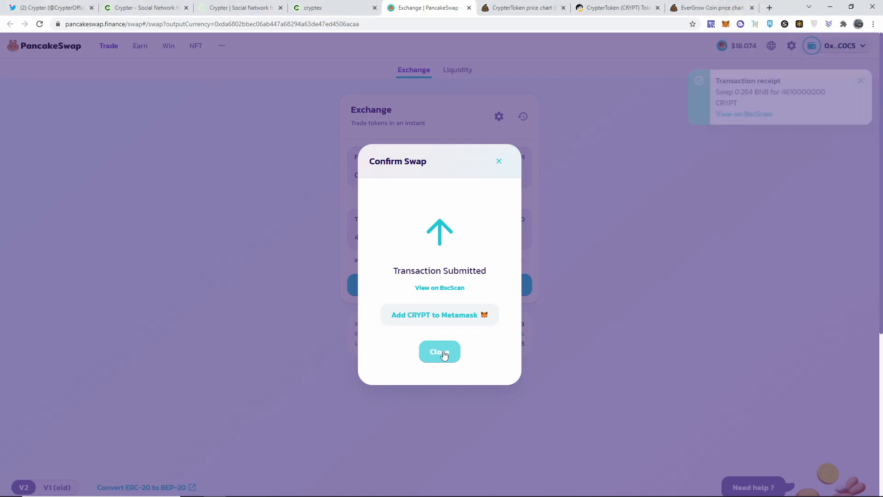
left_click(440, 351)
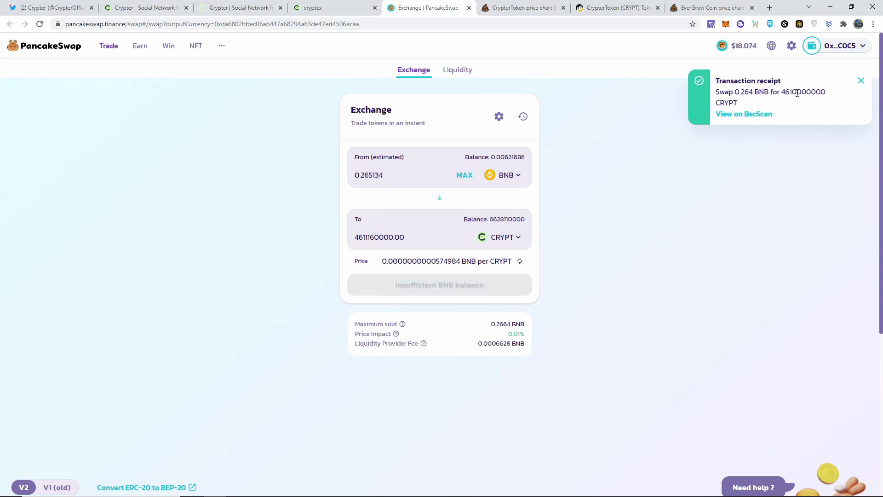
Refresh the rewards dashboard for wallet 0x1153…C0C5 showing 6,628,113,000 CRYPT, then revisit Crypter's homepage
left_click(335, 7)
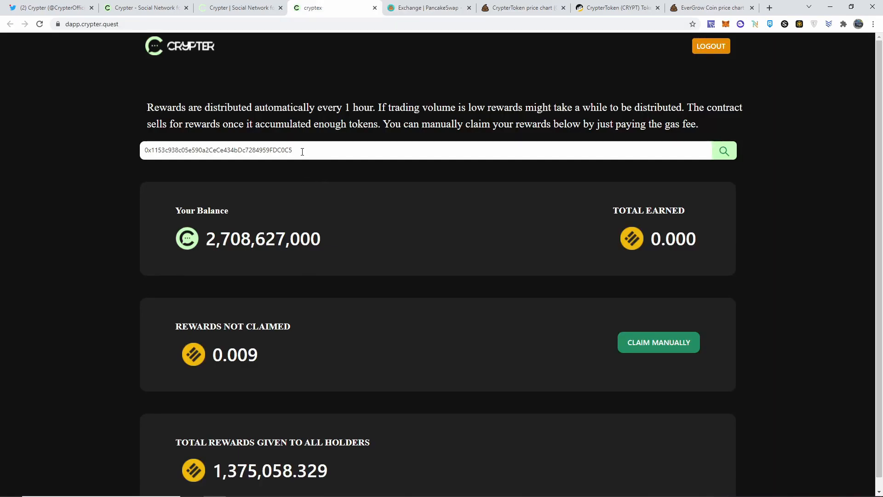
triple_click(218, 150)
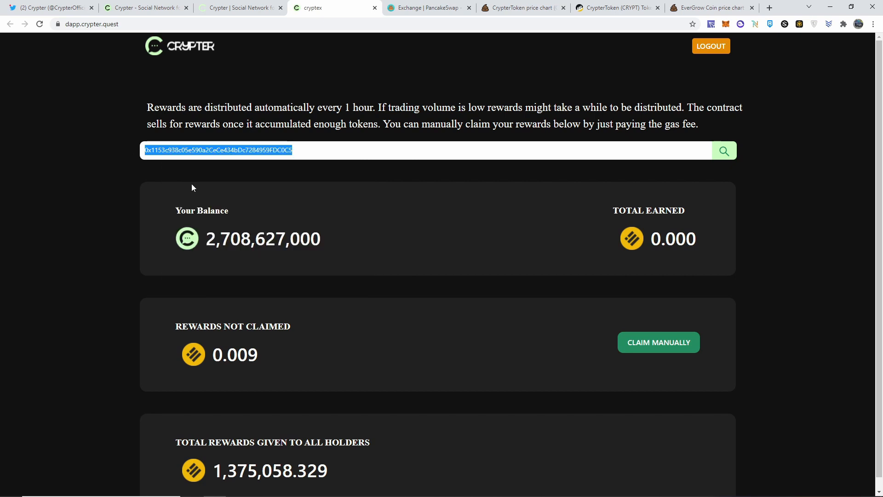
left_click(710, 45)
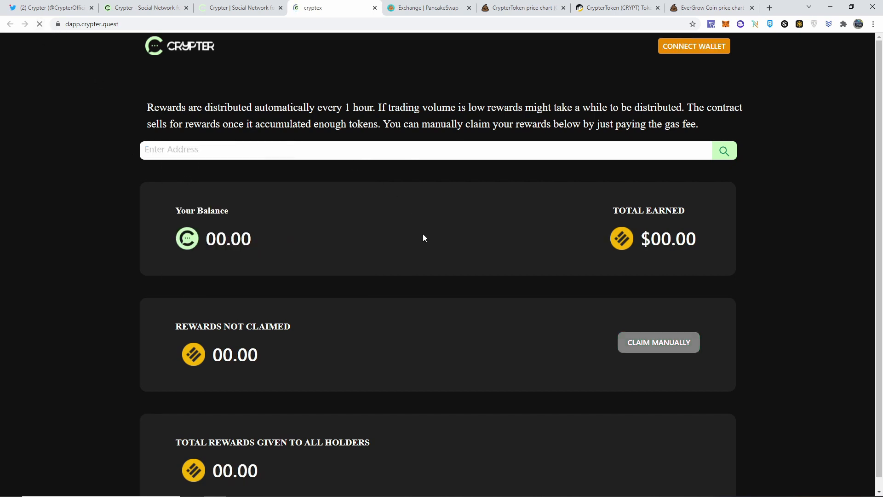
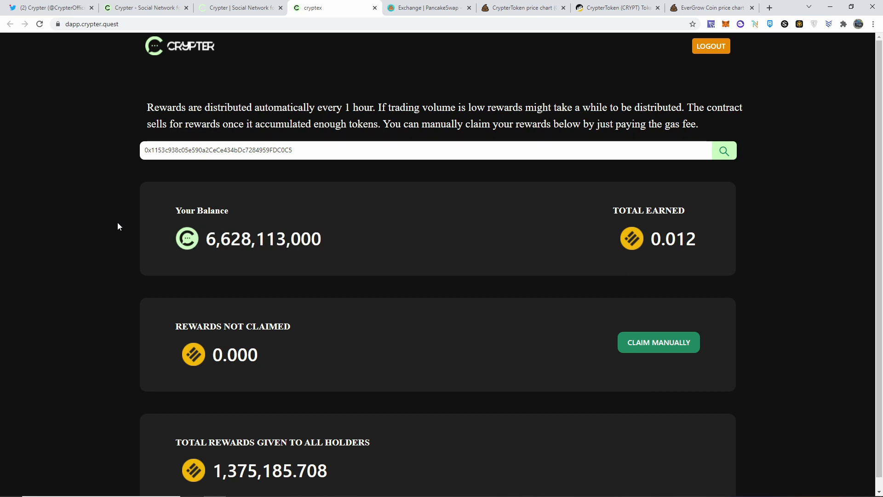
scroll("down", 3)
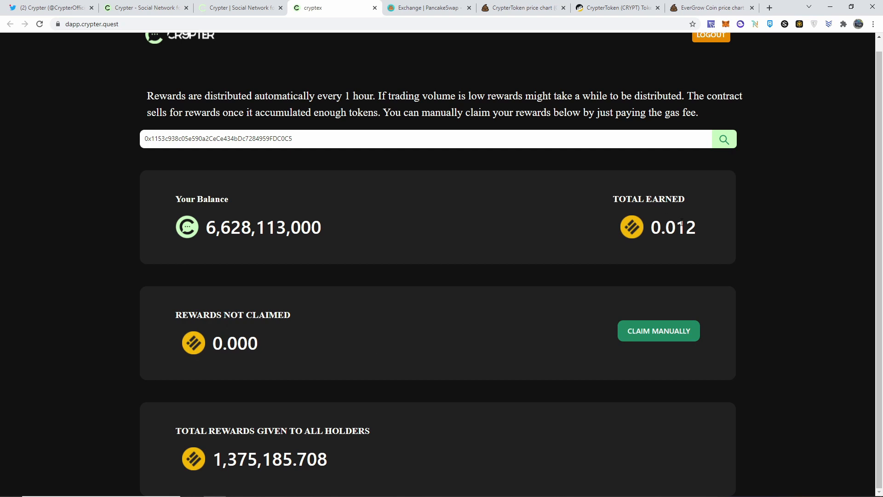
mouse_move(649, 250)
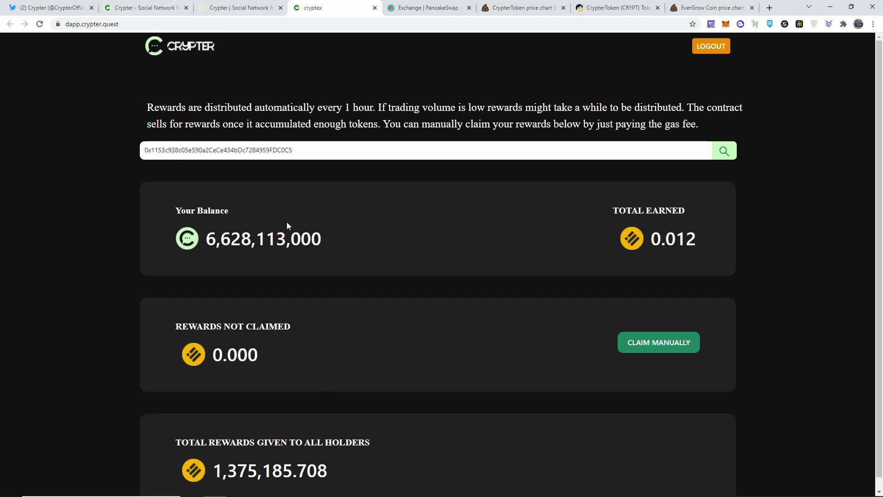
left_click(146, 7)
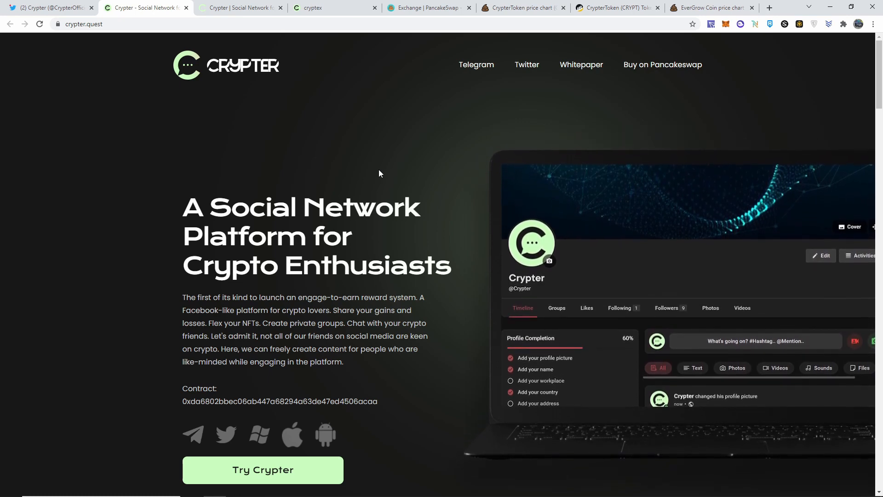
scroll("down", 3)
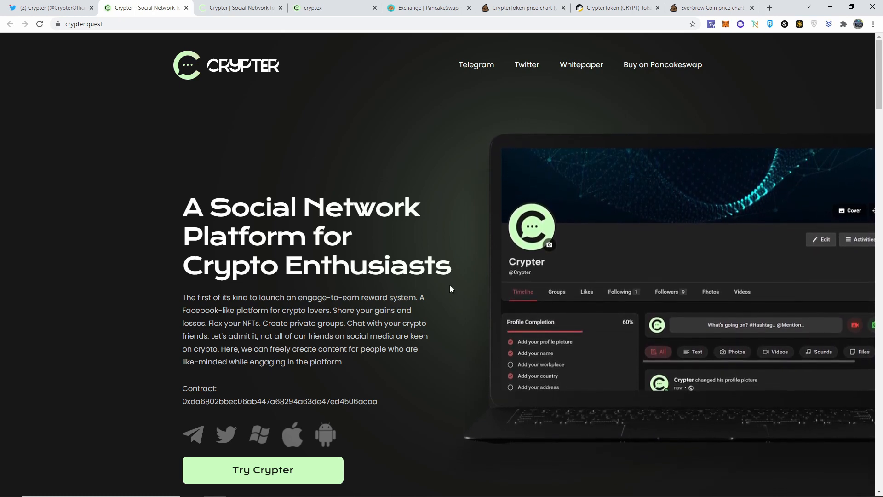